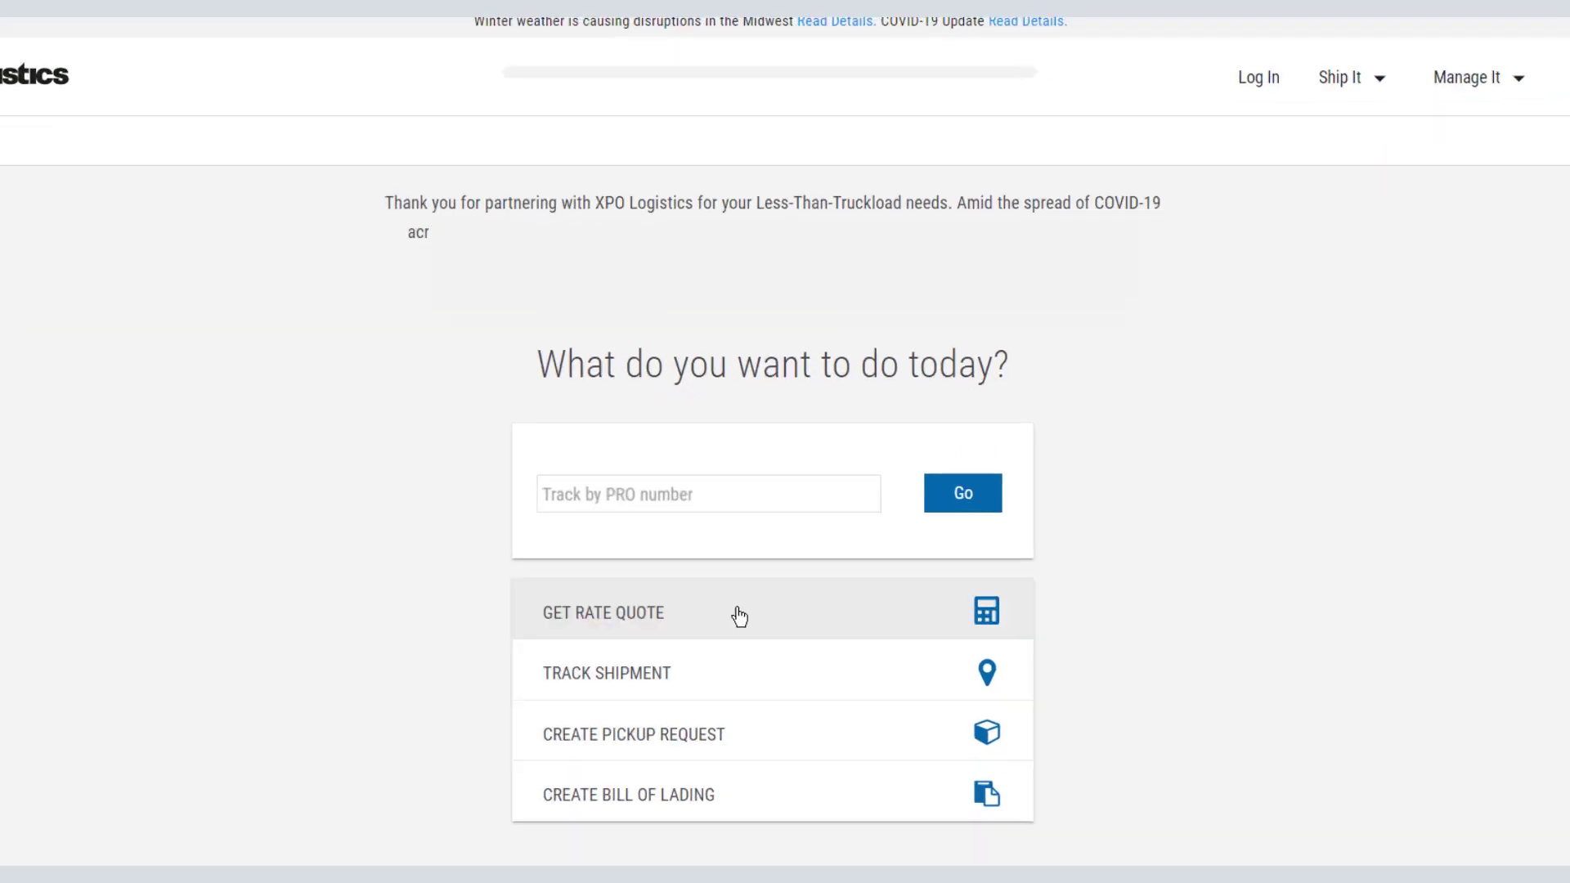
Start a rate quote and browse the Preferred and Recently Used account lists.
{"action": "left_click", "coordinate": [604, 613]}
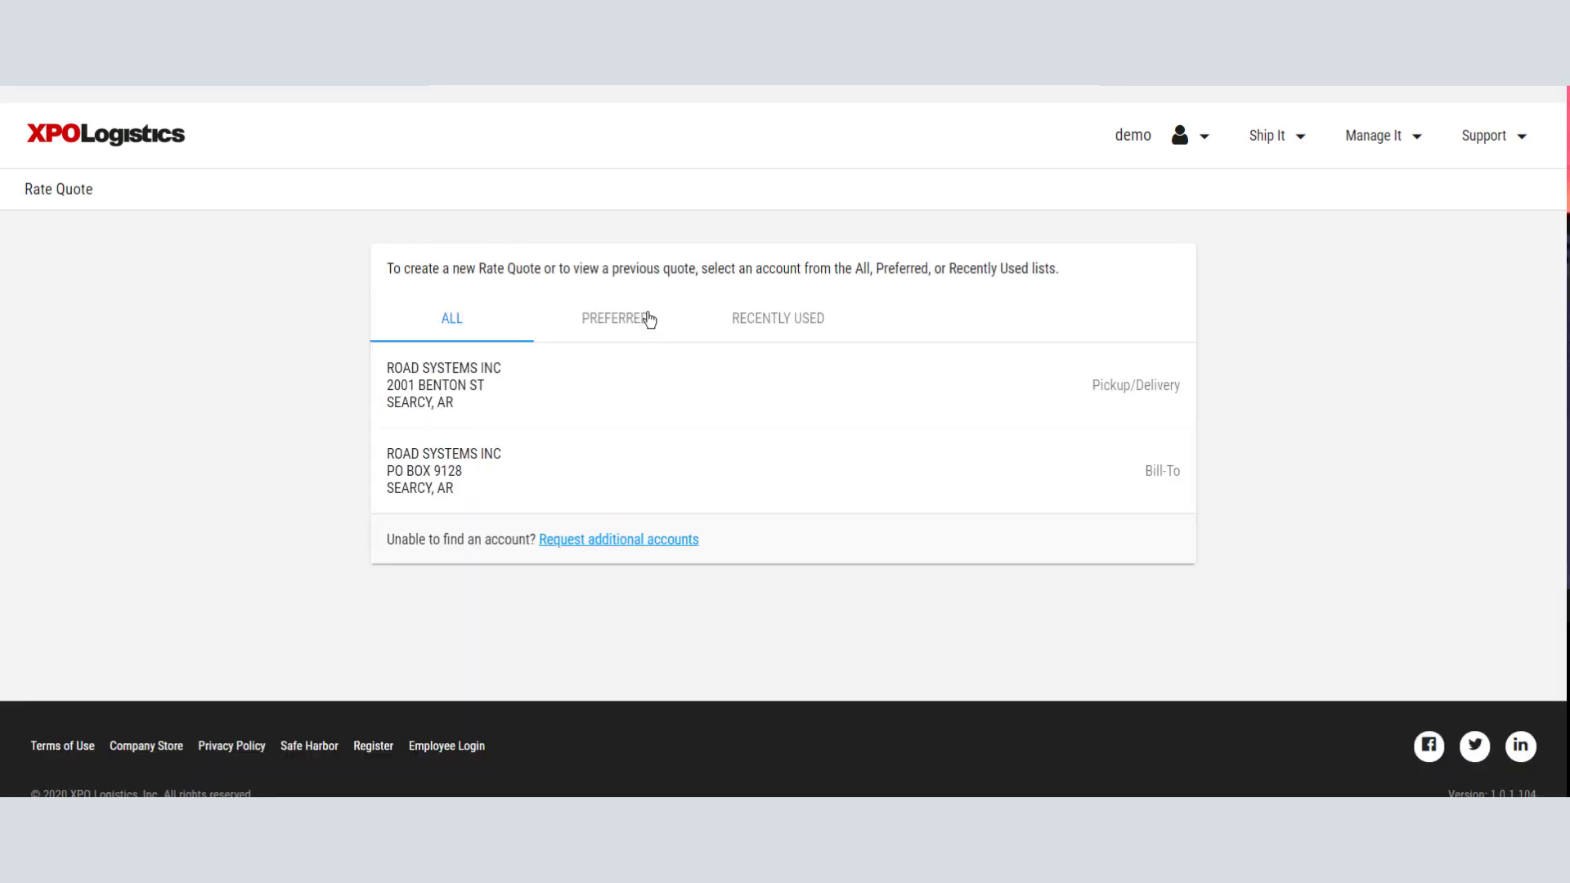
{"action": "left_click", "coordinate": [613, 319]}
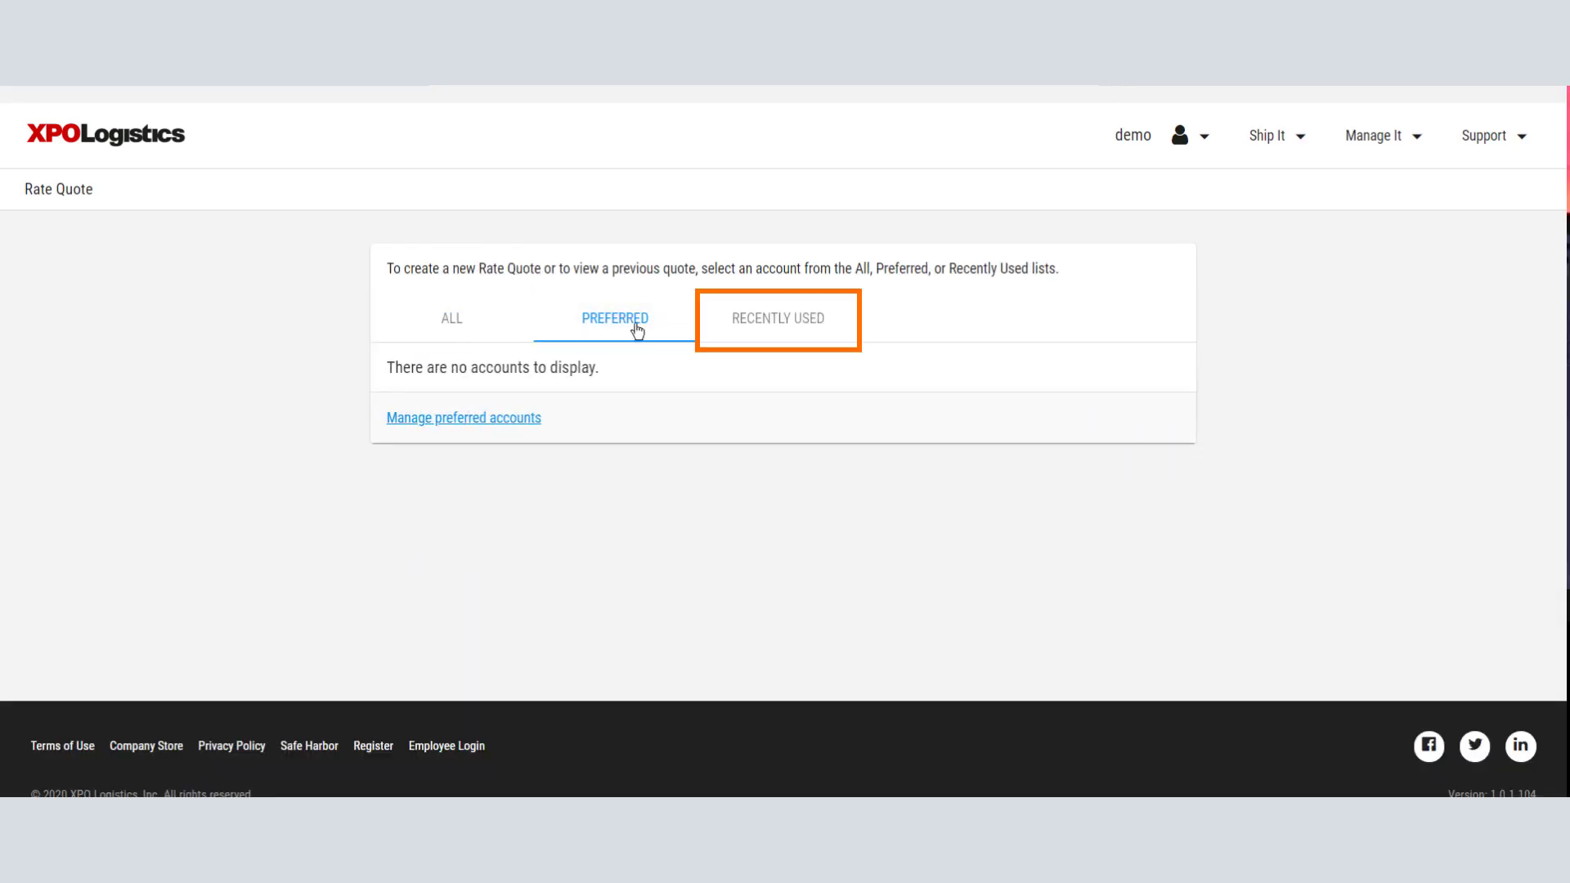
{"action": "left_click", "coordinate": [777, 317]}
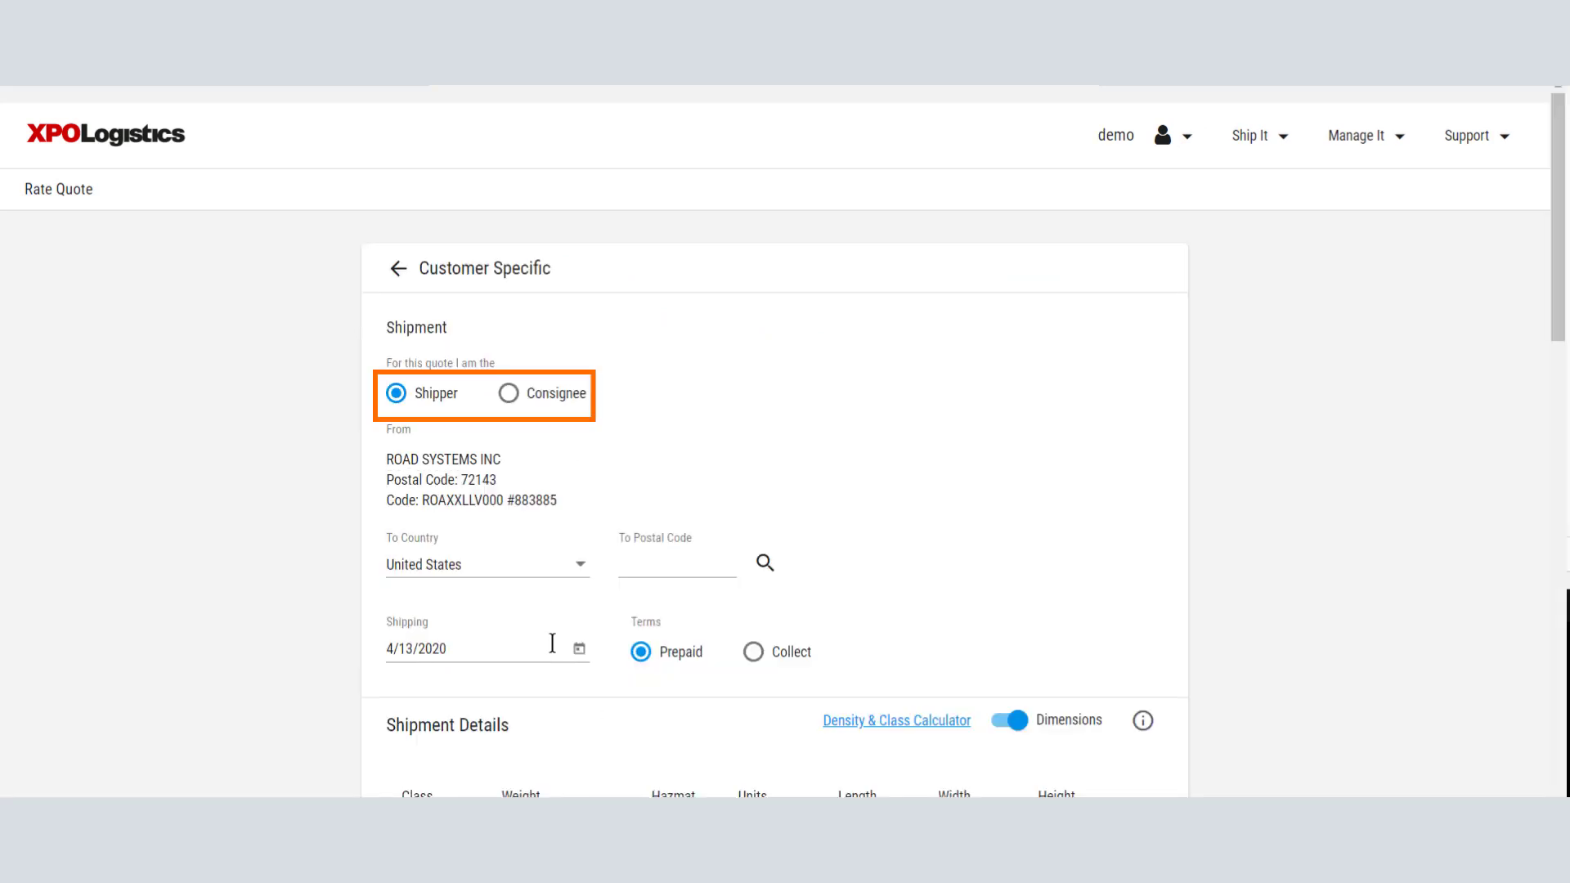
{"action": "mouse_move", "coordinate": [435, 393]}
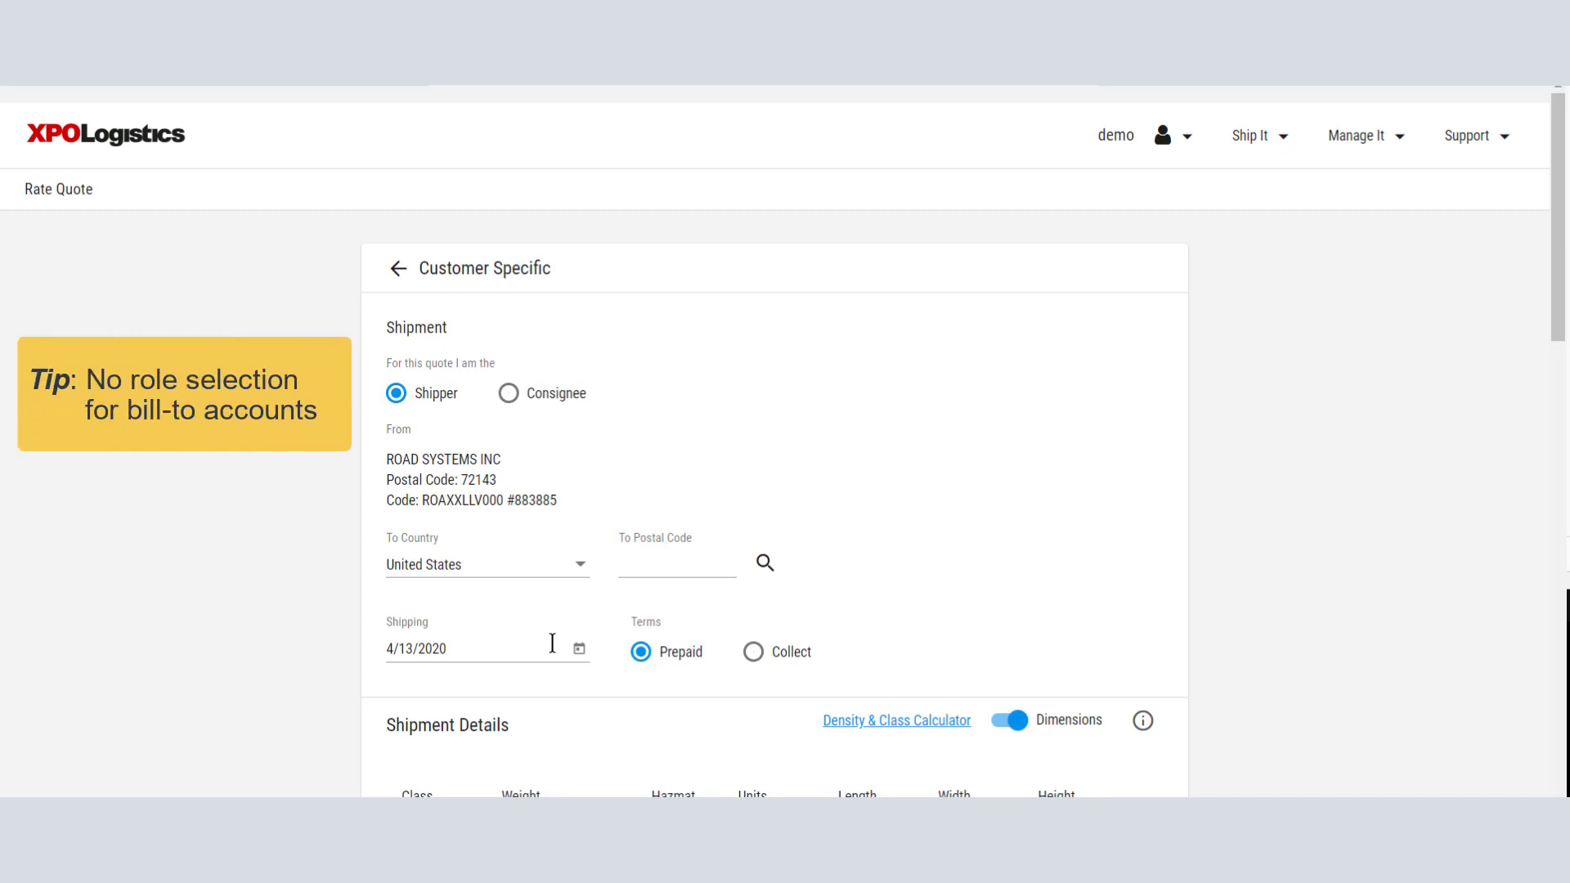
Begin a new quote from the Road Systems Inc PO Box 9128 bill-to account.
{"action": "type", "text": "90405"}
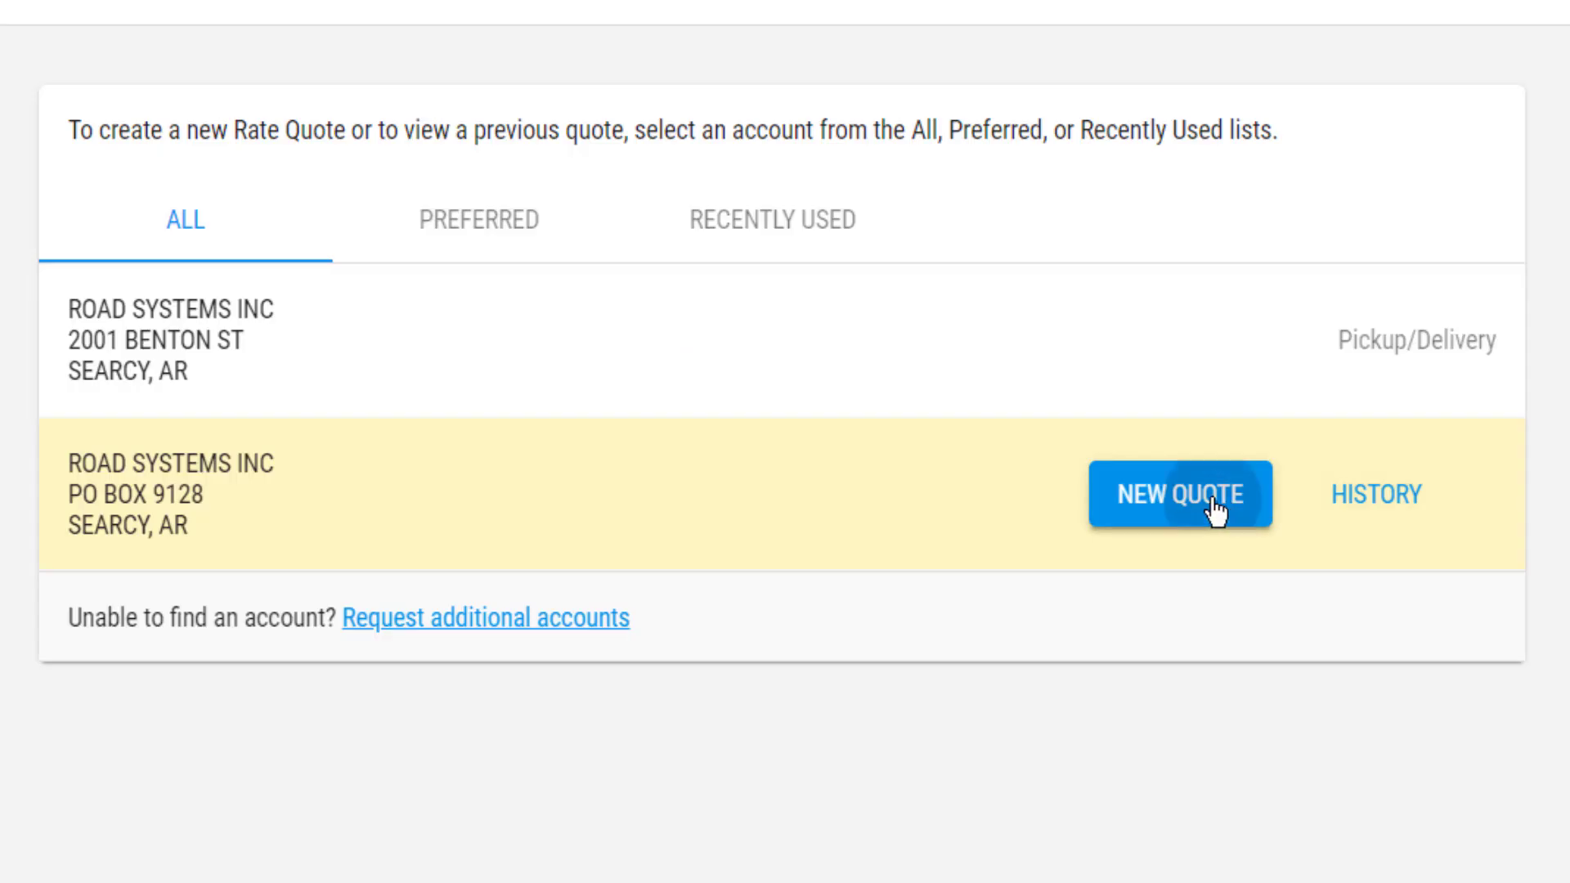
{"action": "left_click", "coordinate": [1179, 494]}
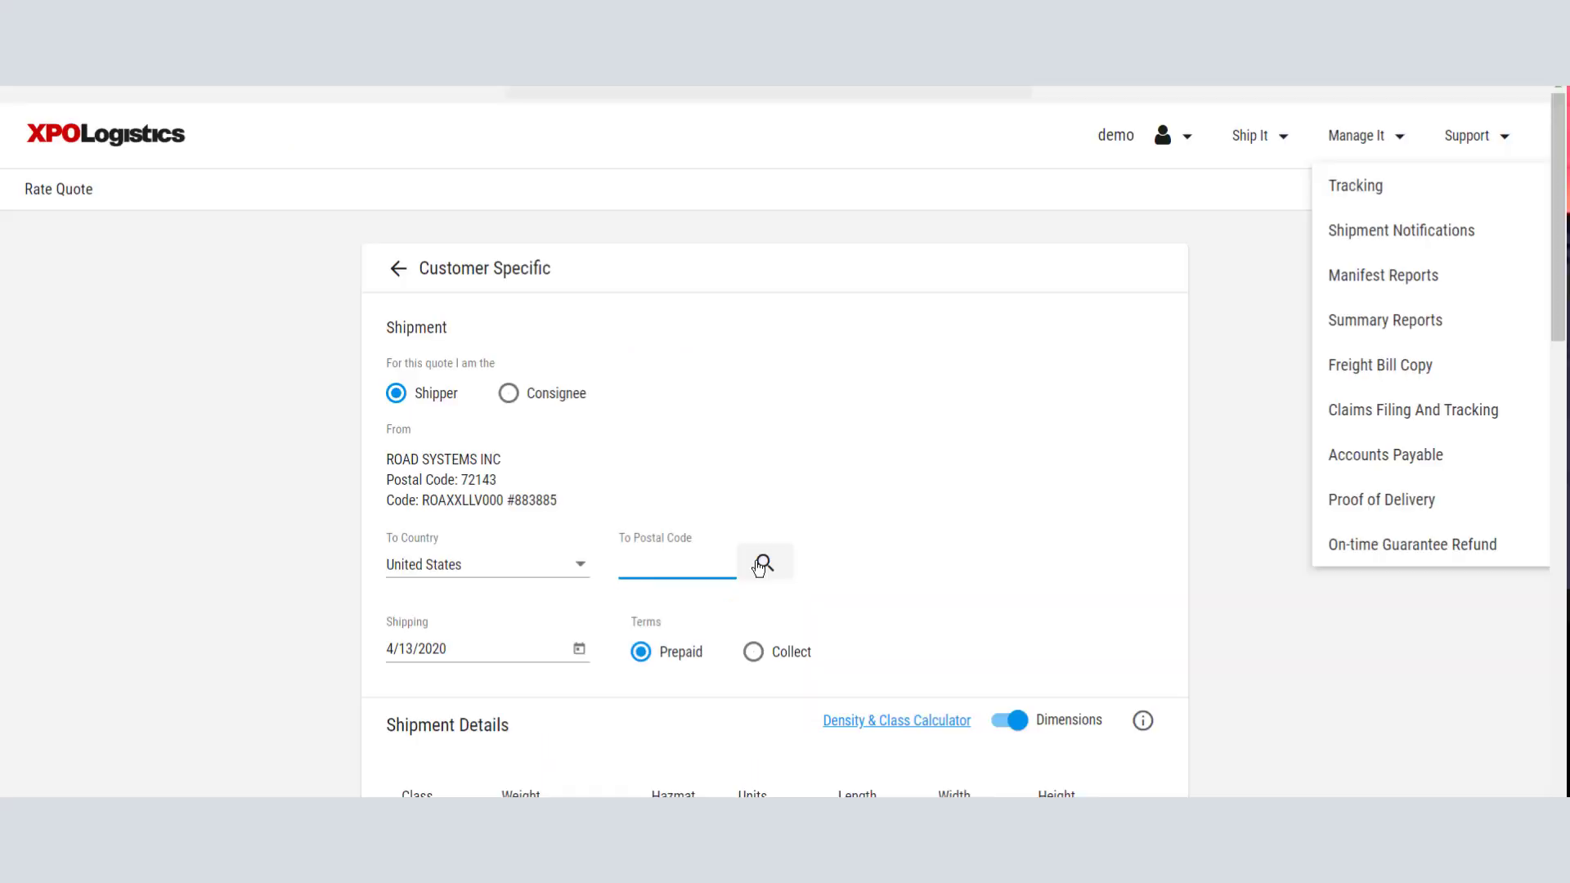
Look up the destination by city and choose Santa Monica, California, postal code 90405.
{"action": "left_click", "coordinate": [764, 561]}
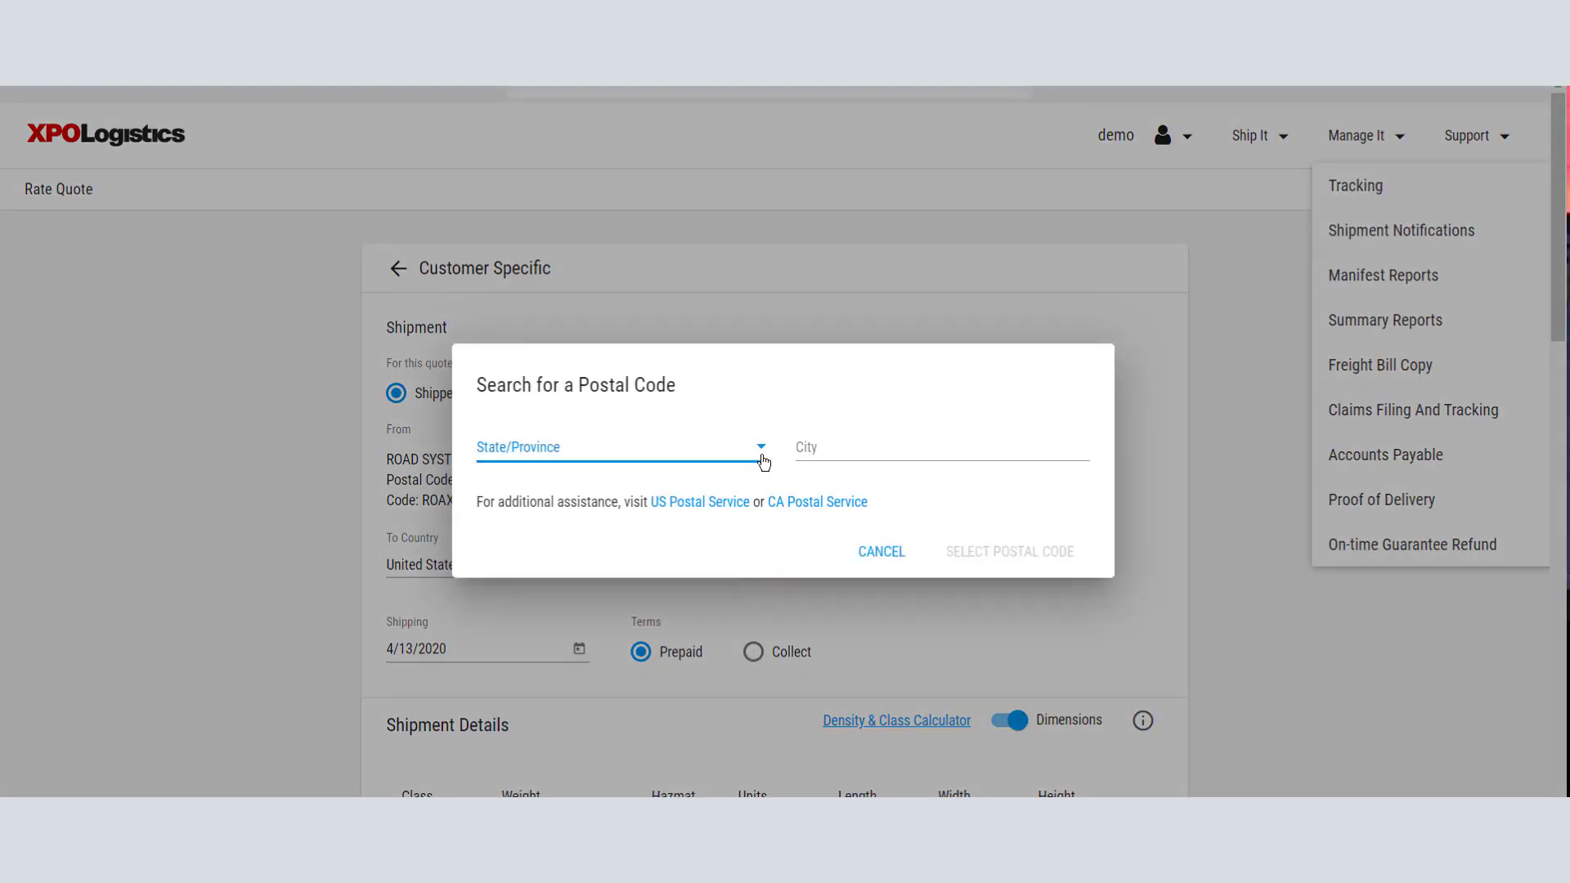
{"action": "left_click", "coordinate": [621, 446]}
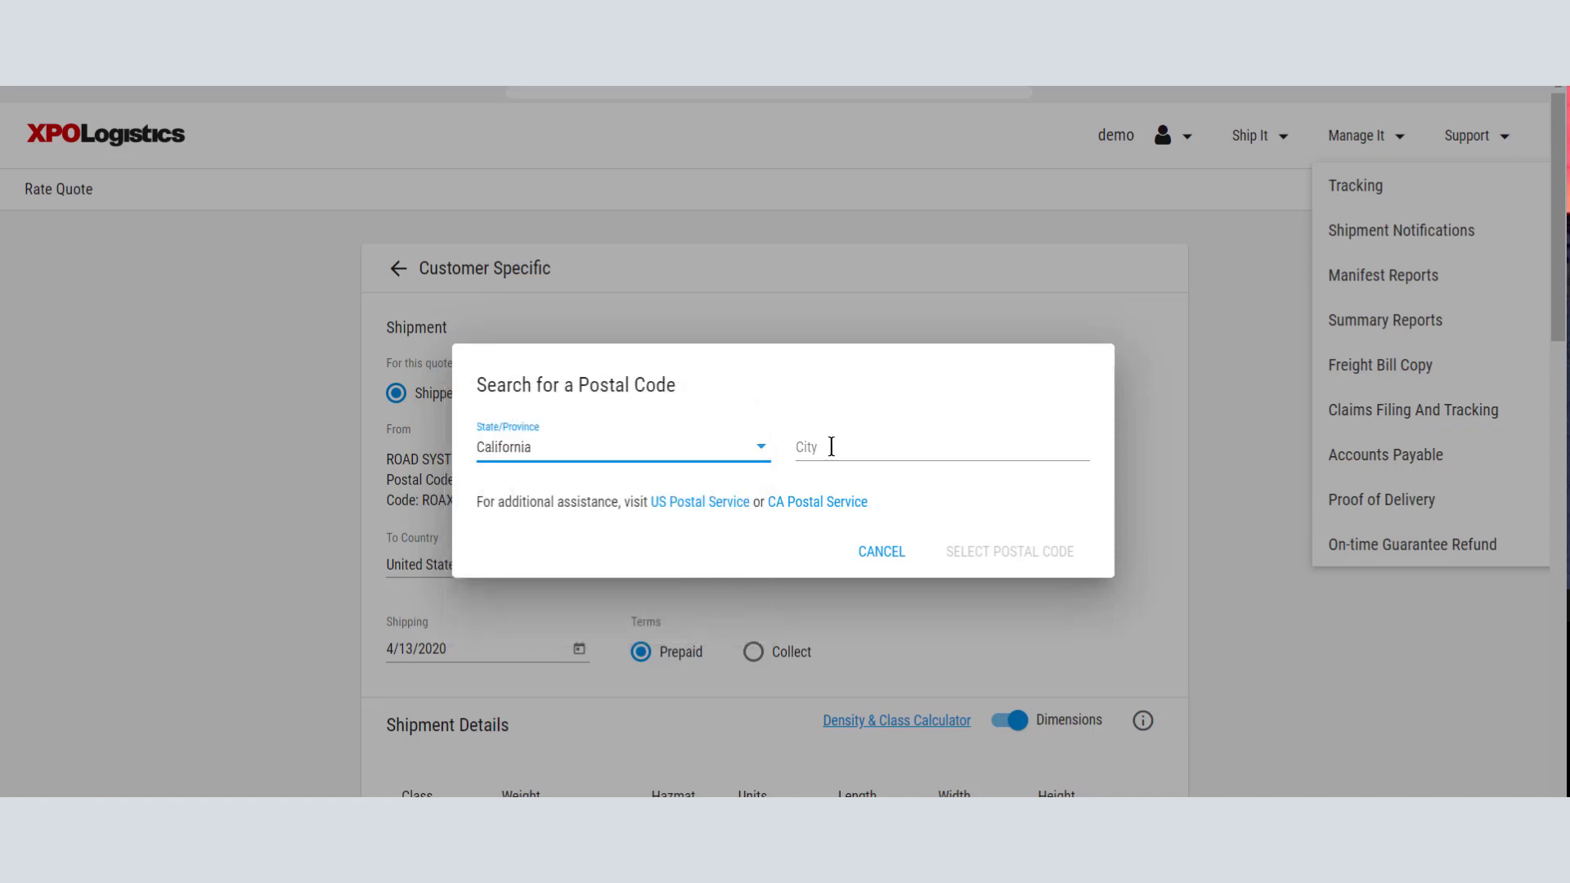
{"action": "type", "text": "Santa Monica"}
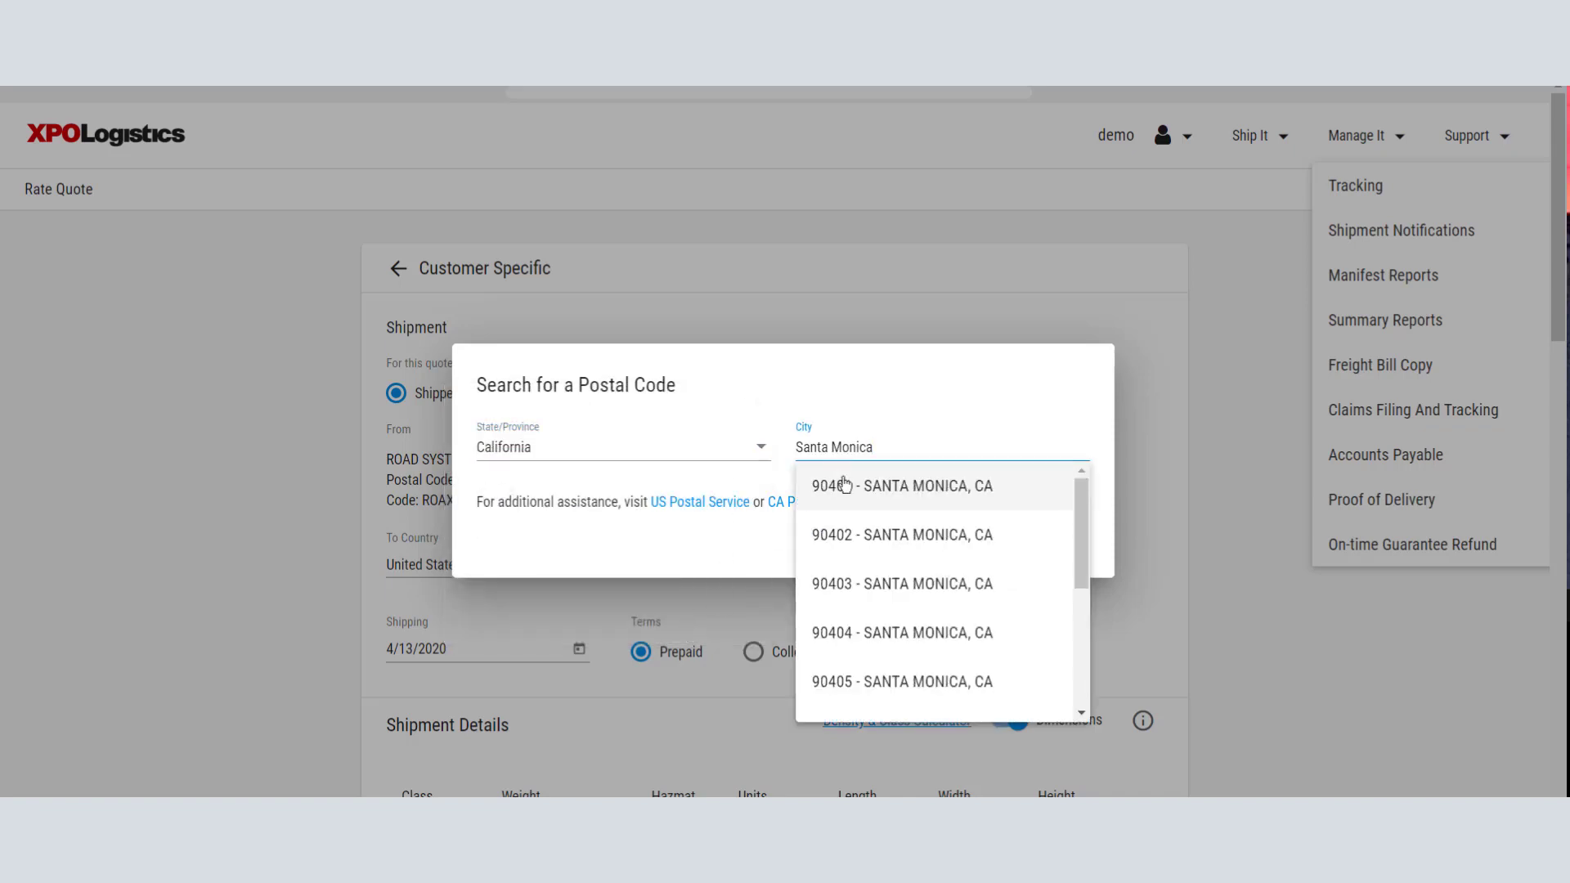
{"action": "left_click", "coordinate": [901, 682]}
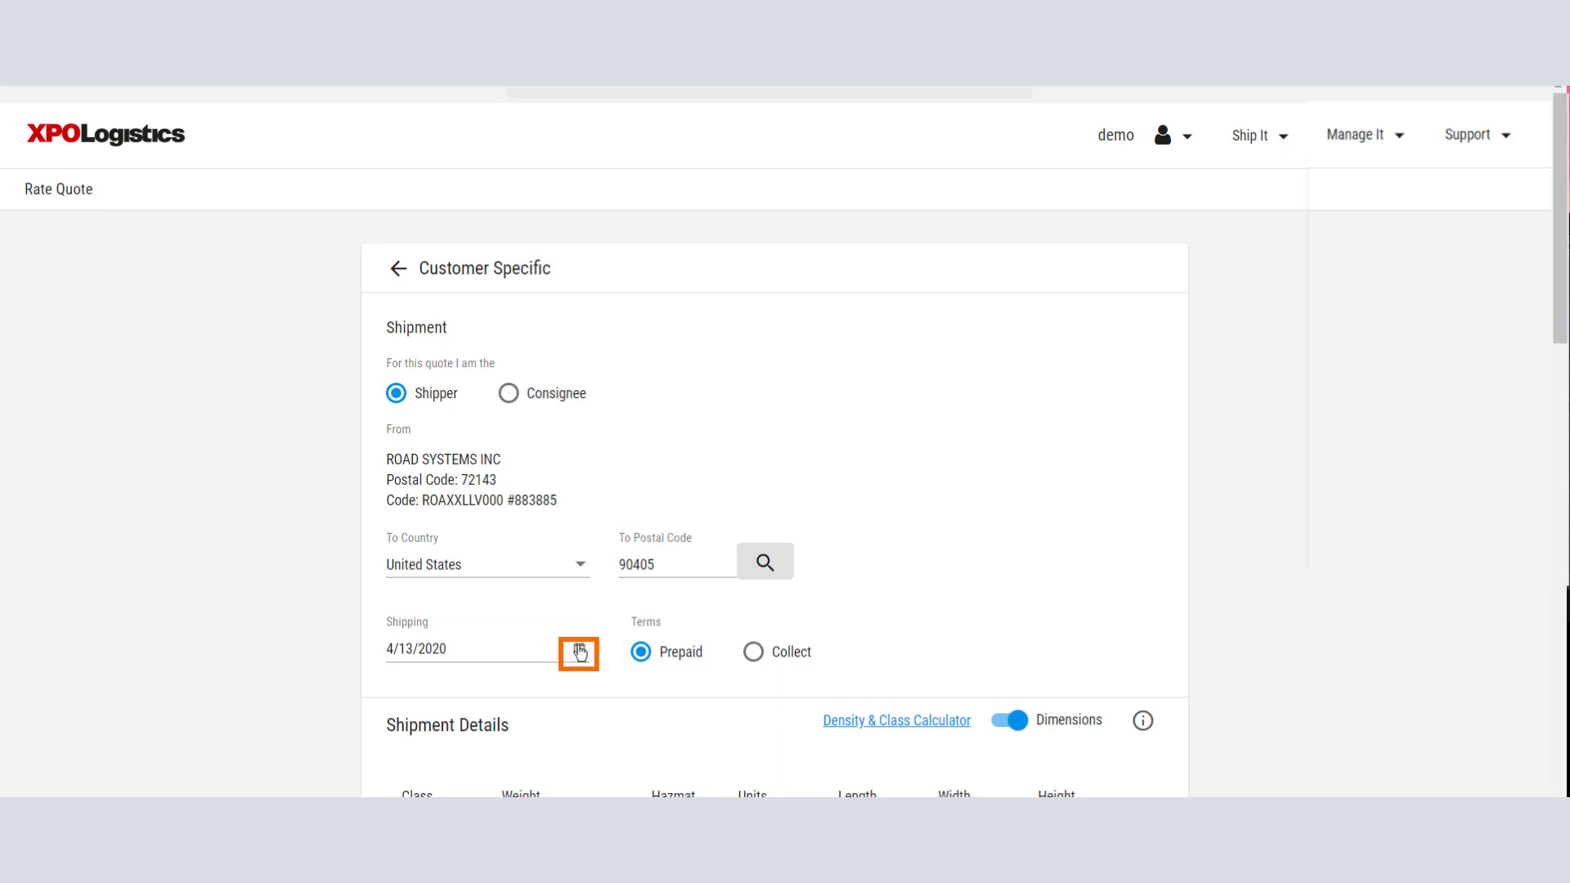
Choose April 16 as the shipping date and switch terms to Collect.
{"action": "left_click", "coordinate": [577, 652]}
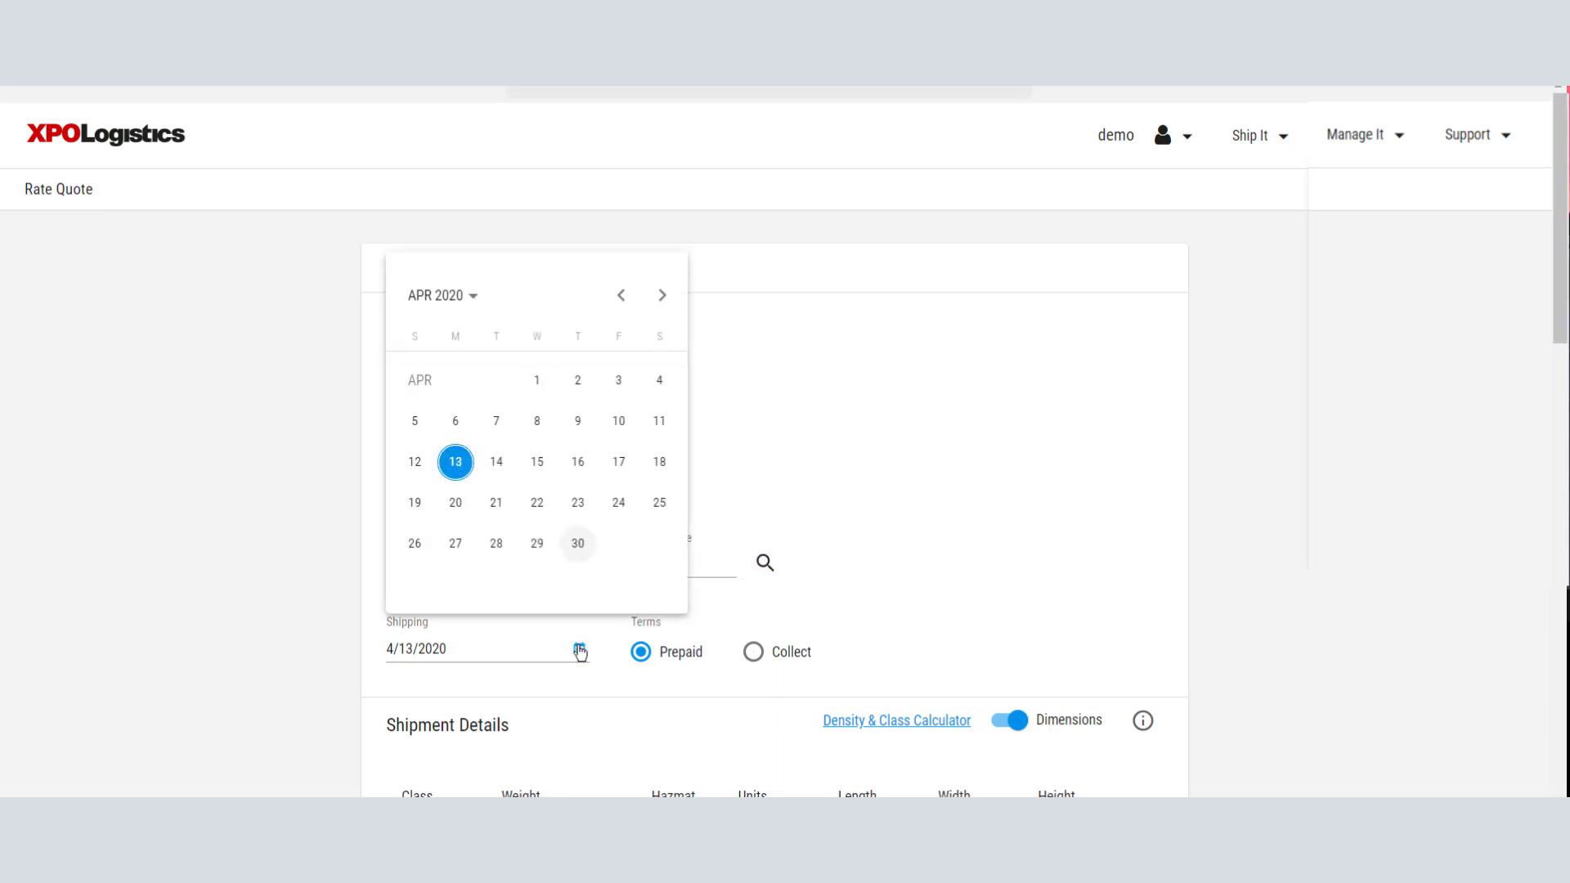
{"action": "left_click", "coordinate": [577, 462]}
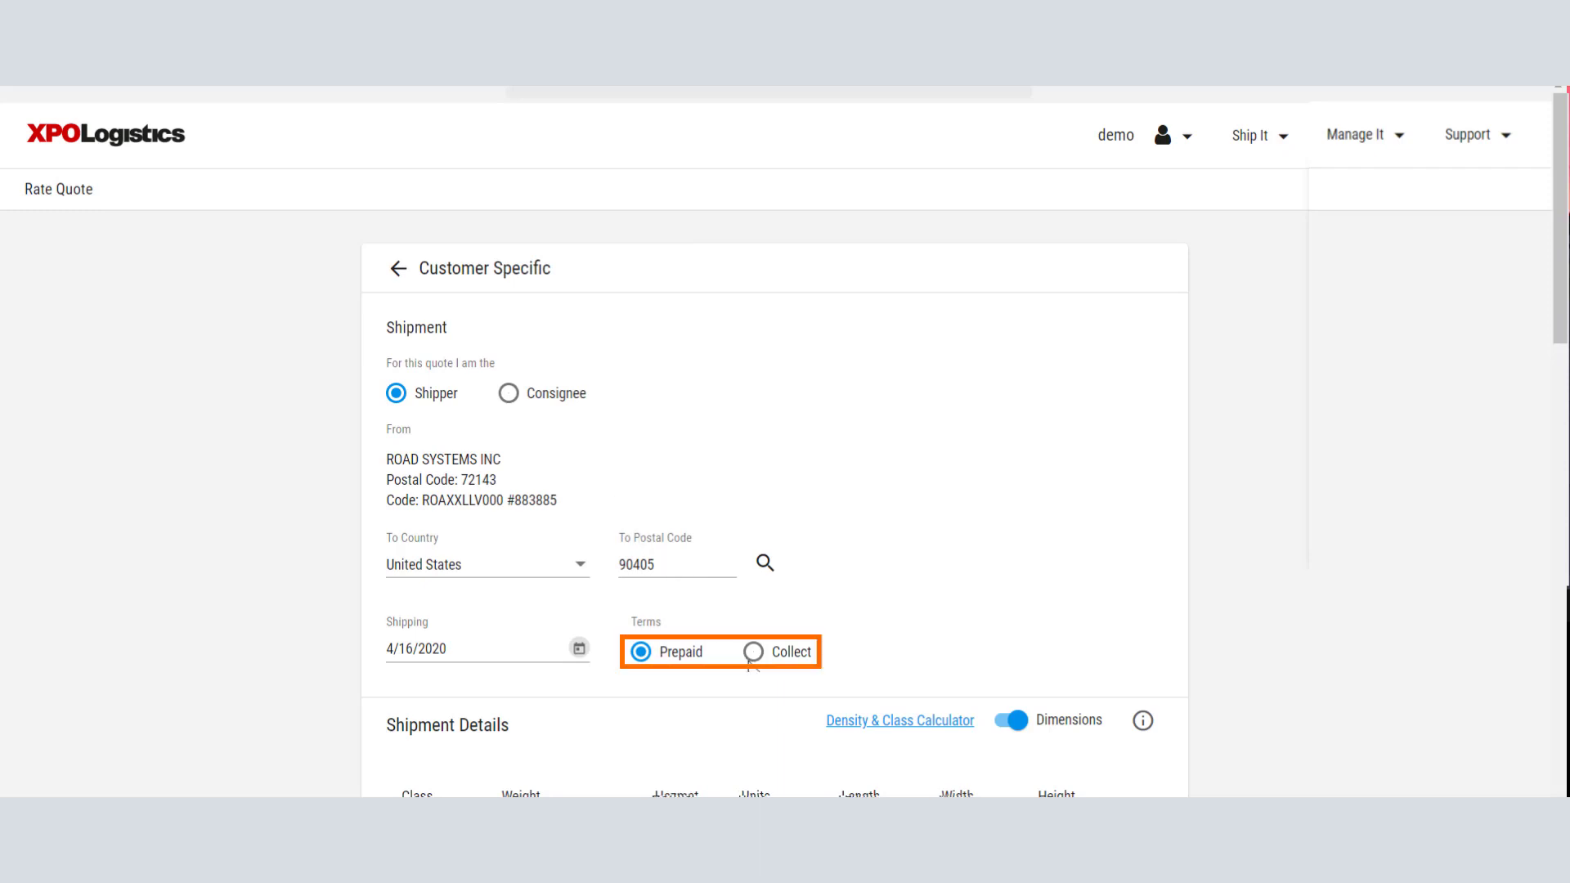
{"action": "left_click", "coordinate": [753, 653]}
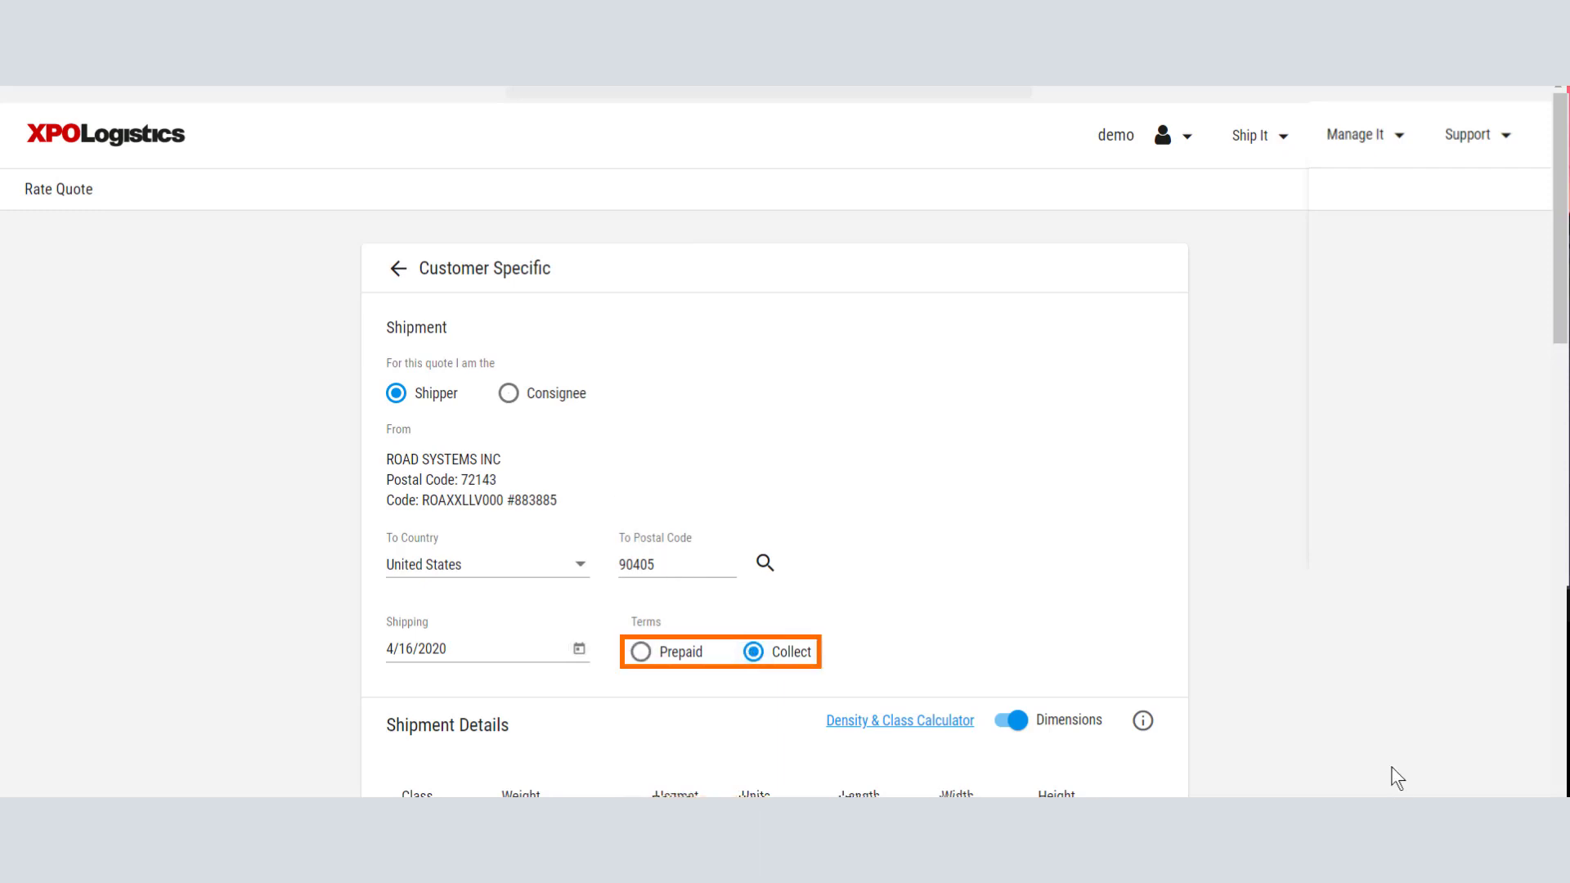
{"action": "scroll", "scroll_direction": "down", "scroll_amount": 3}
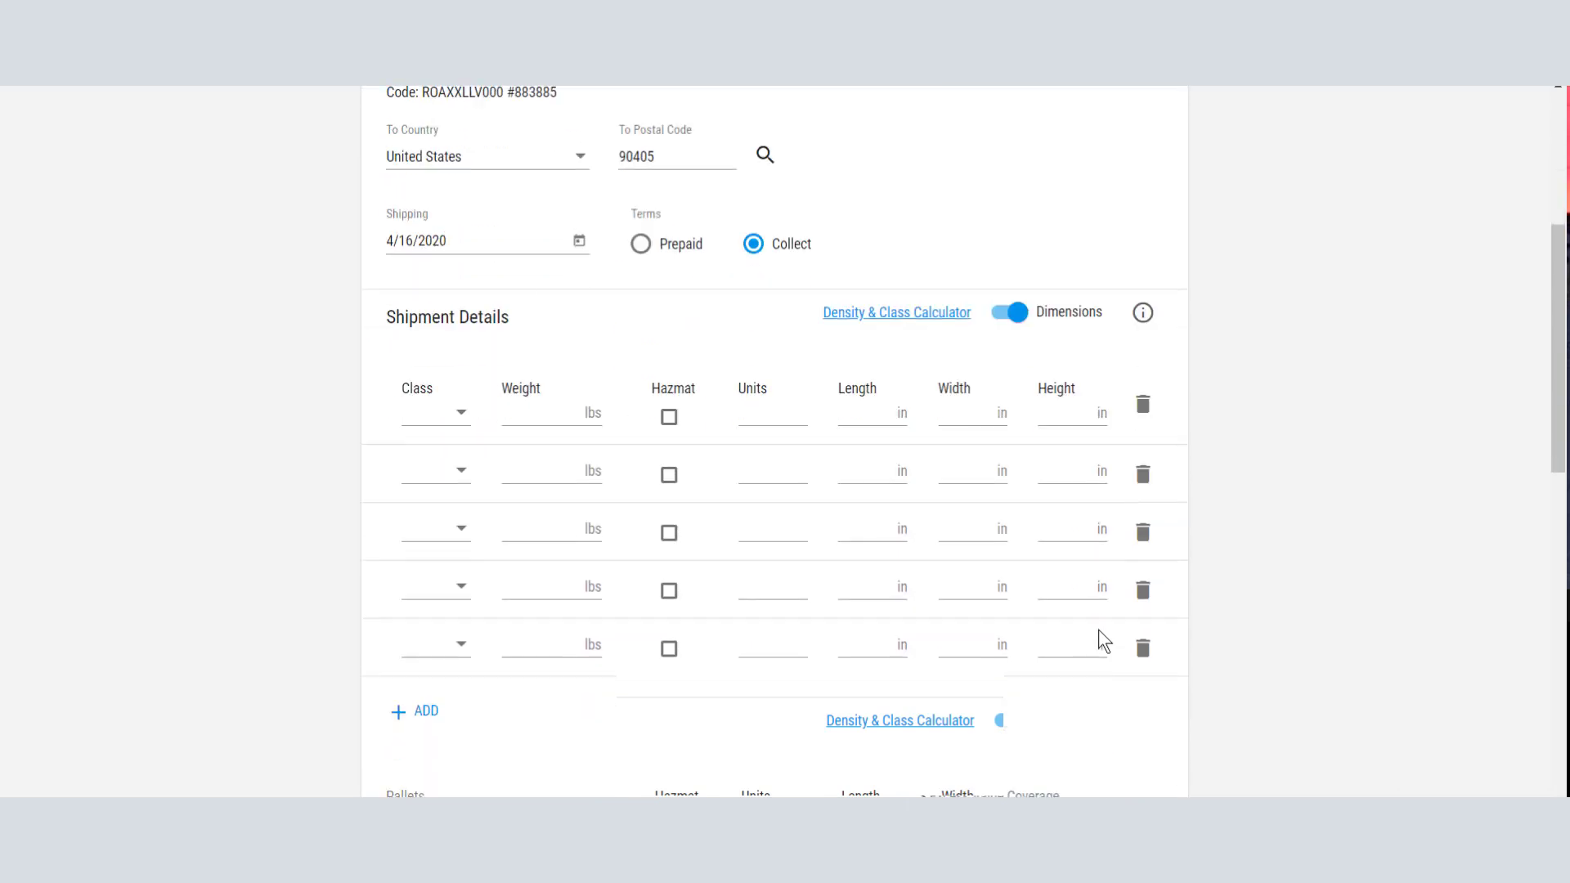
Enter the first line as class 60, 5000 lbs, non-hazmat, 2 units with 48-inch dimensions.
{"action": "left_click", "coordinate": [435, 412]}
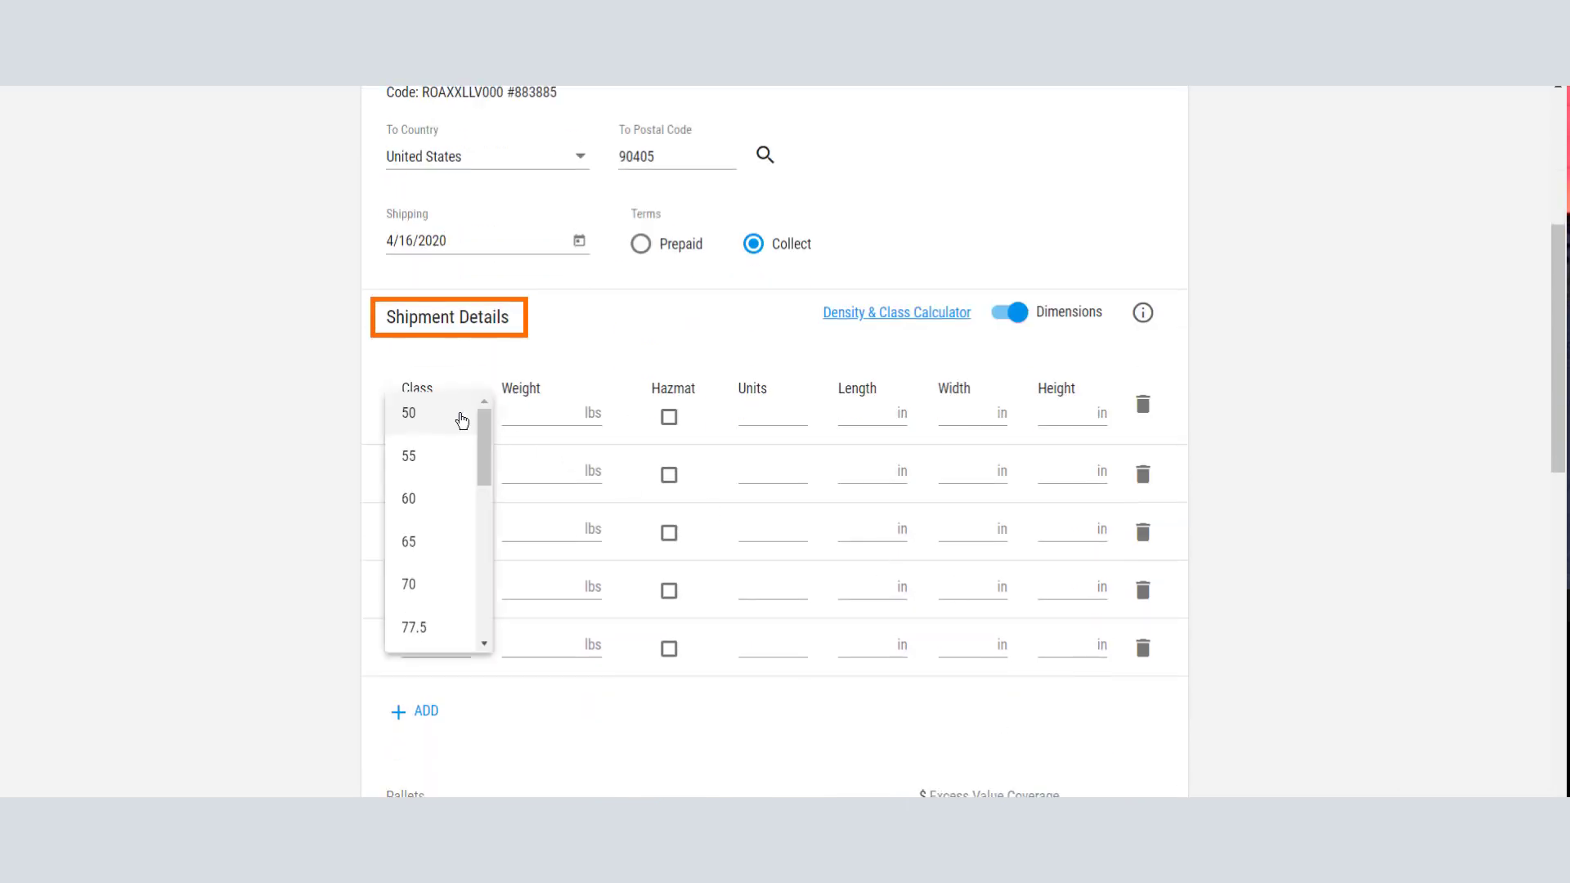
{"action": "left_click", "coordinate": [409, 497]}
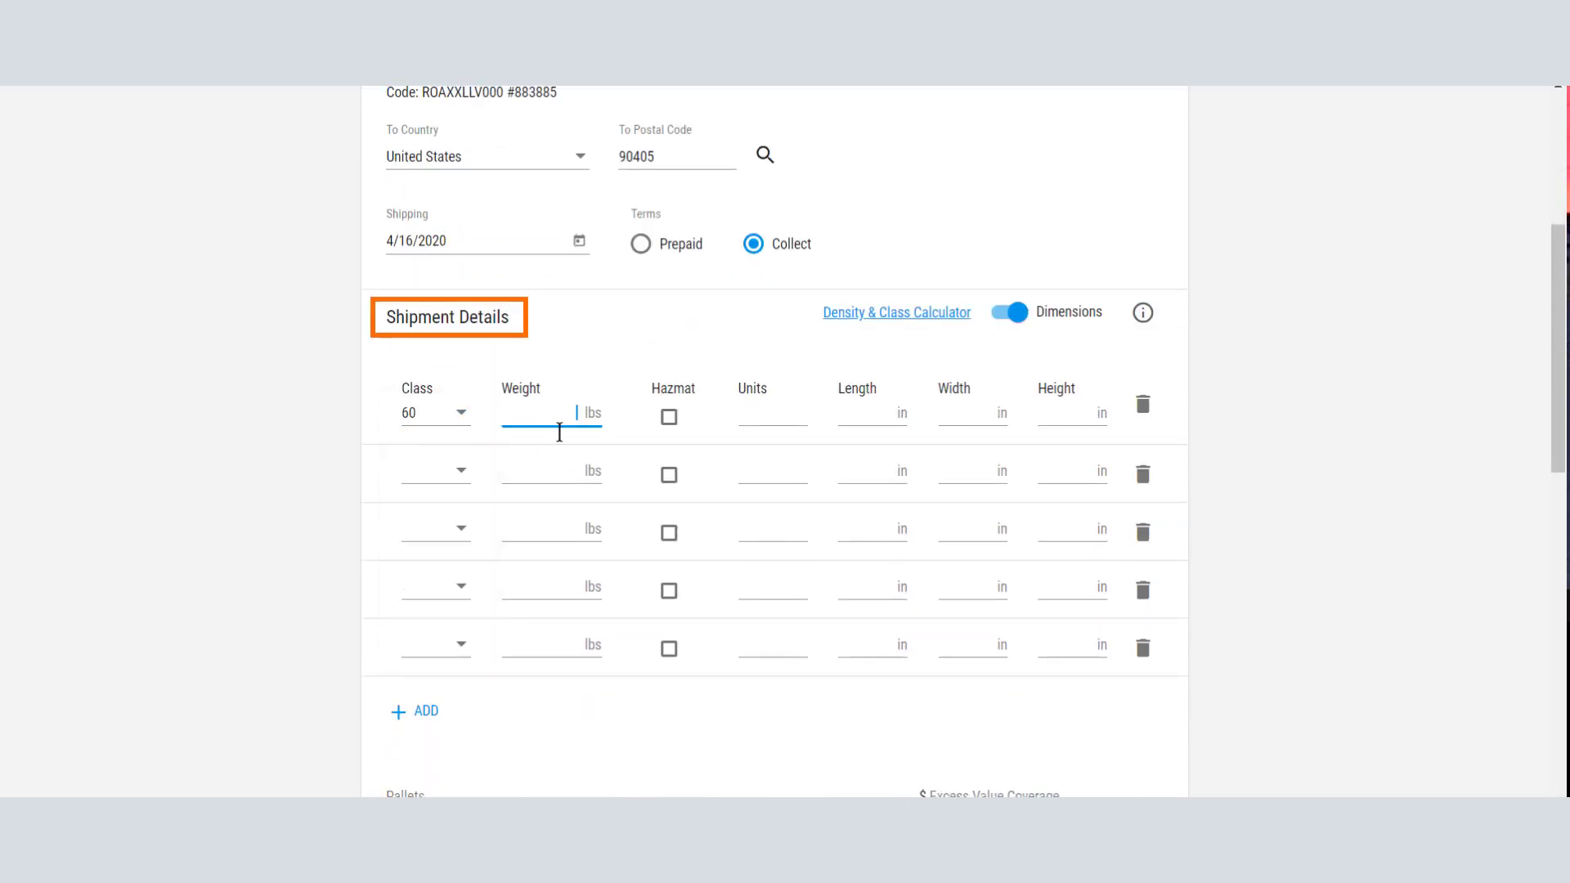
{"action": "type", "text": "5000"}
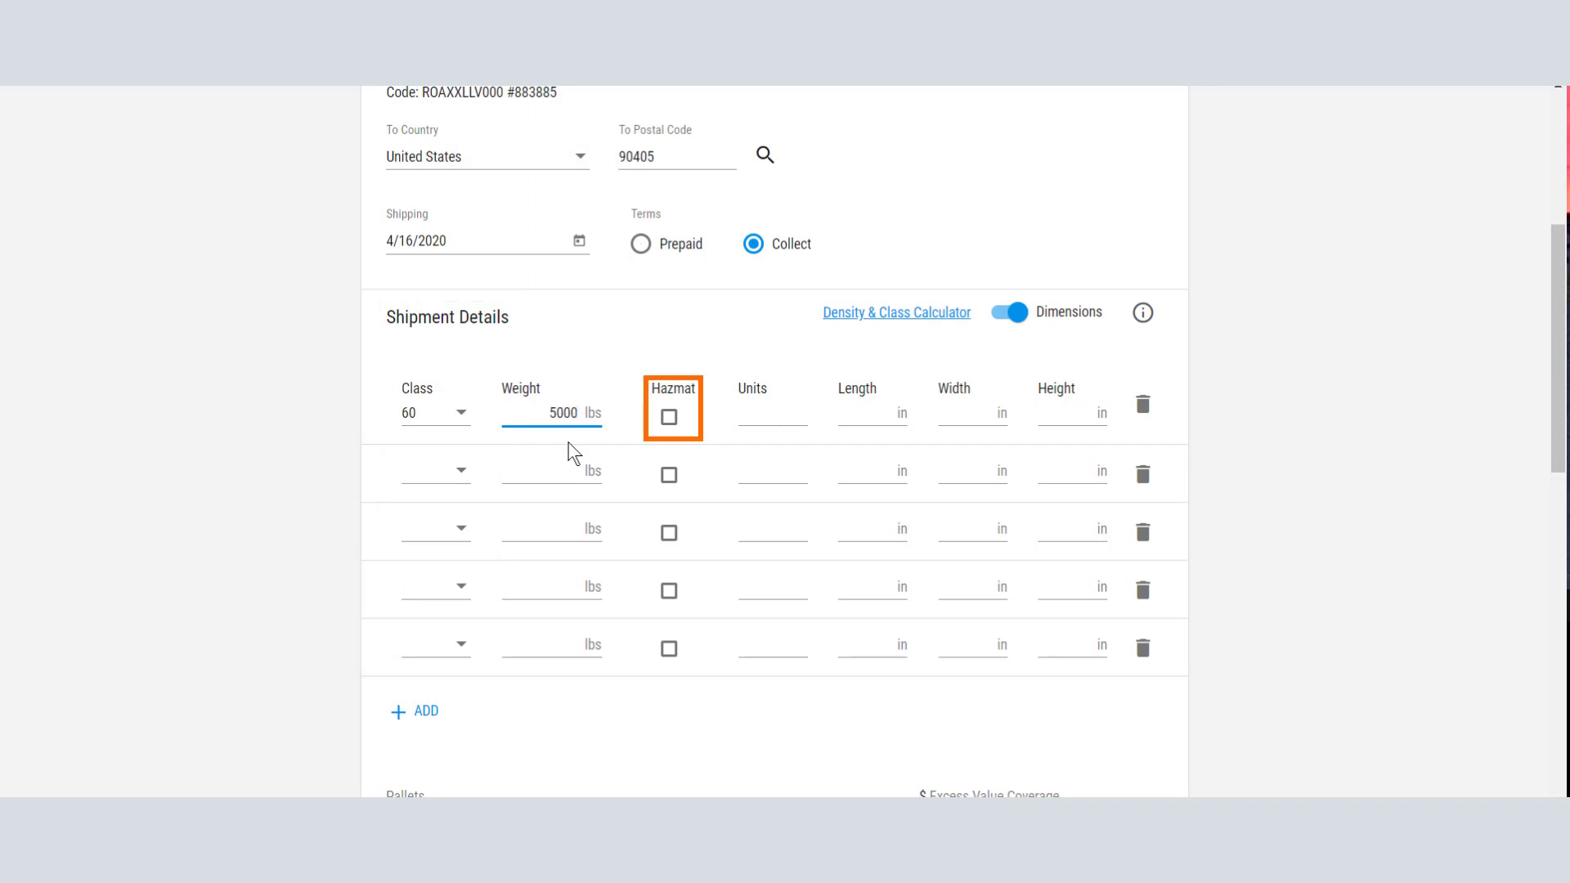
{"action": "left_click", "coordinate": [669, 417]}
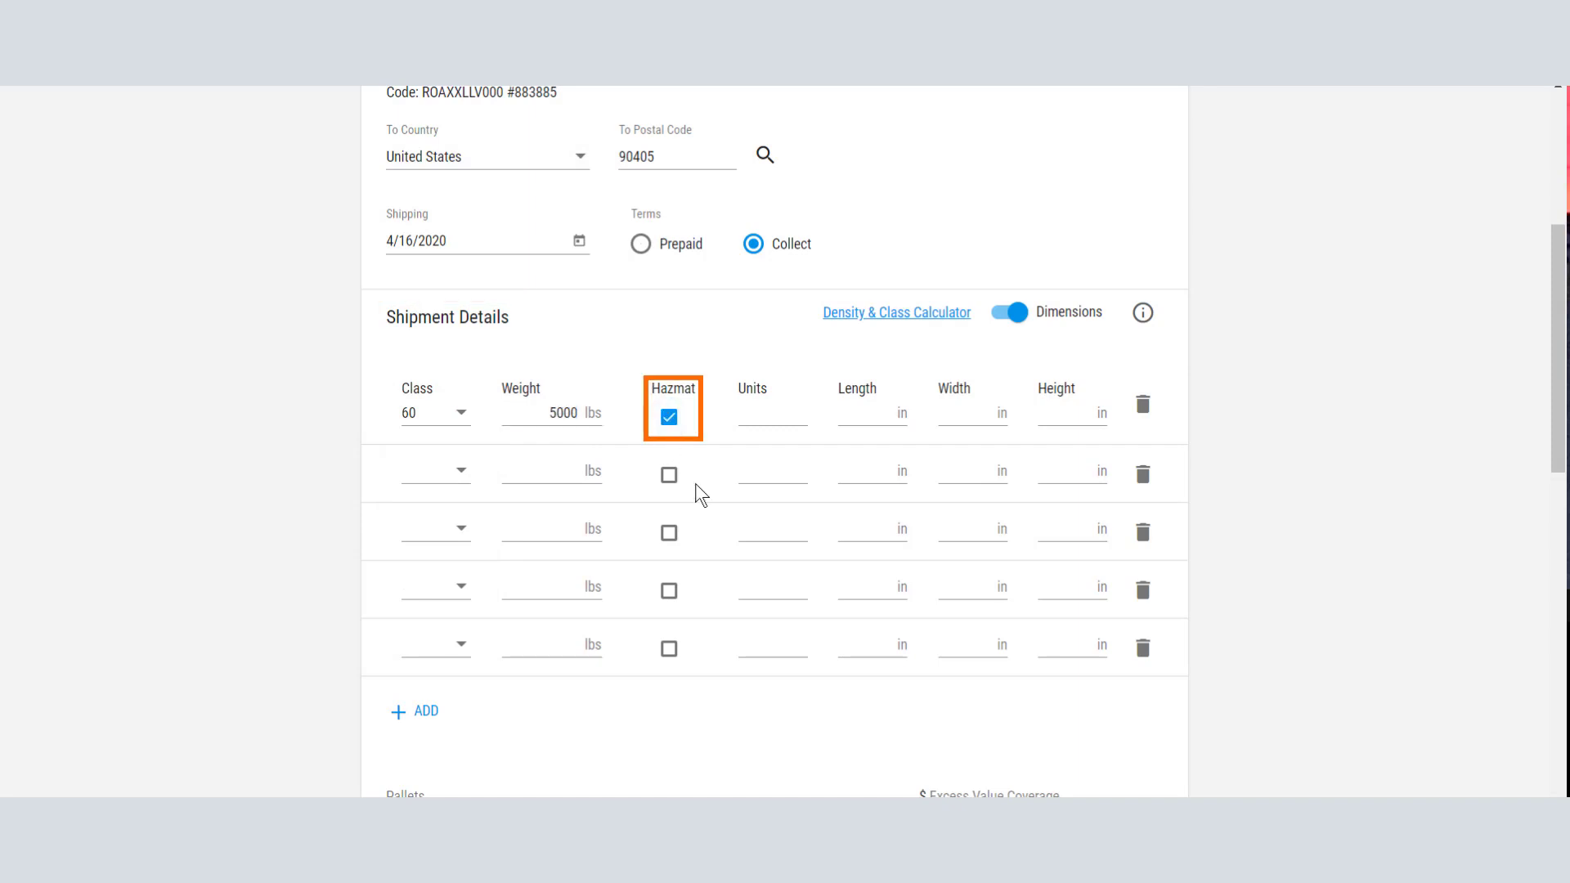
{"action": "left_click", "coordinate": [669, 417]}
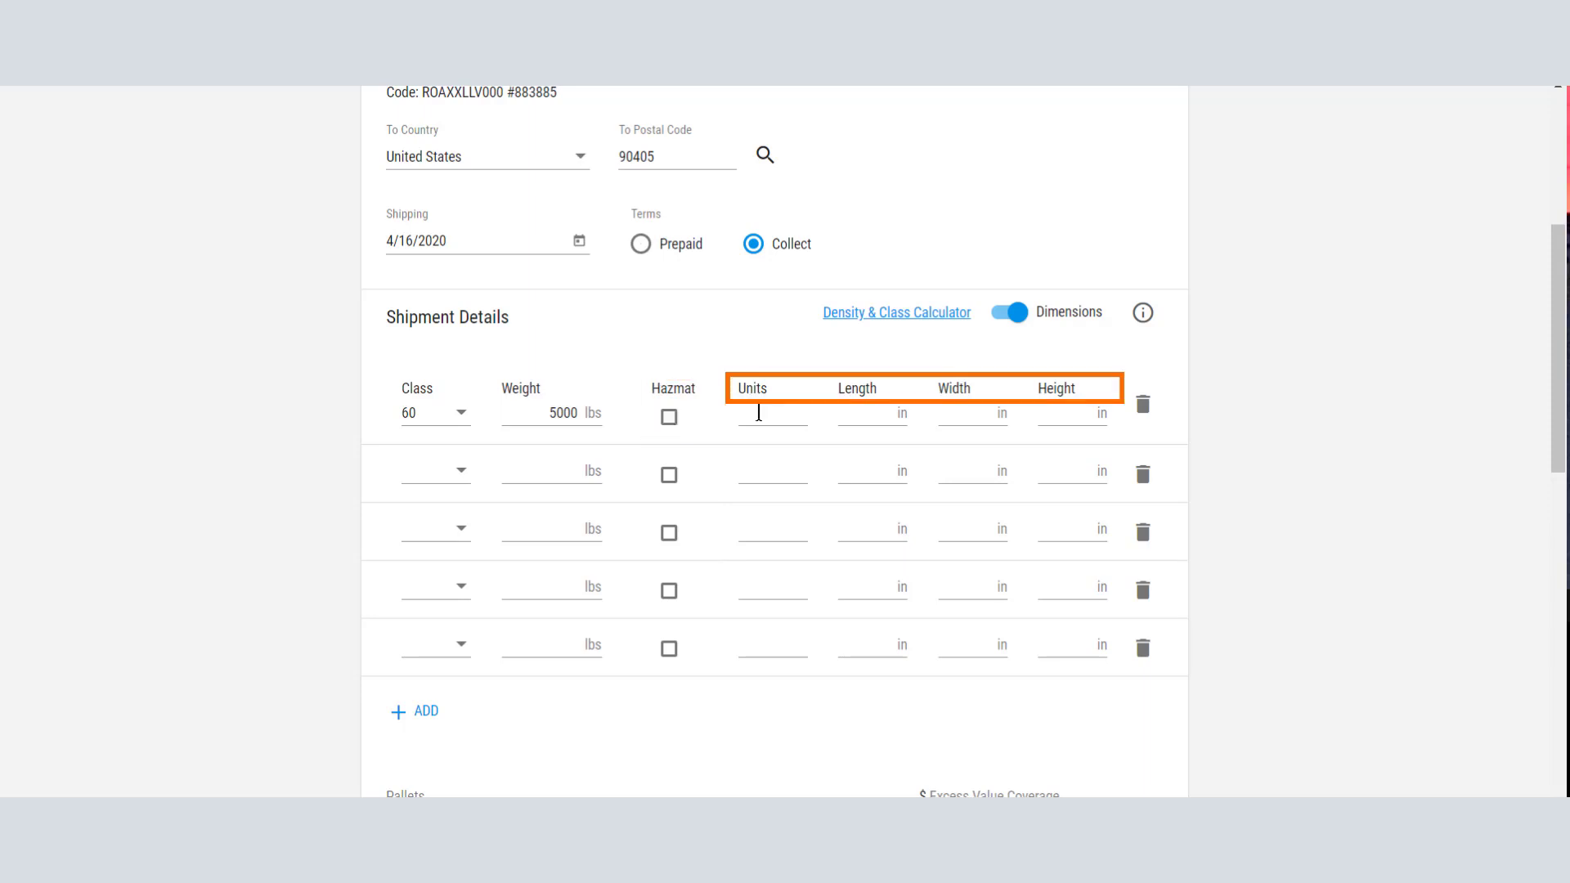
{"action": "type", "text": "2"}
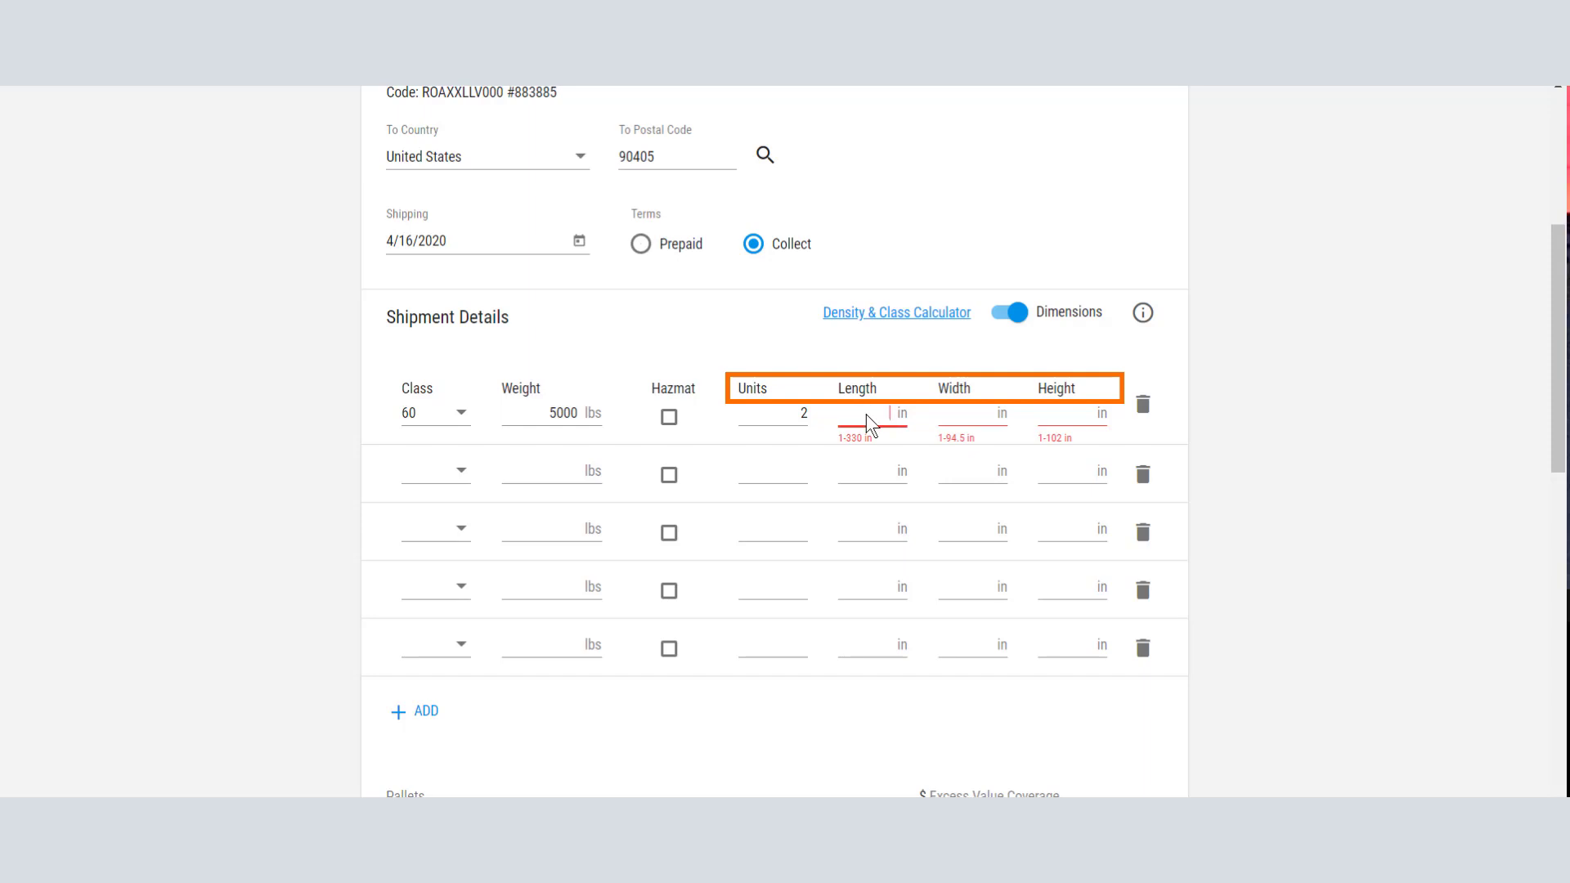
{"action": "type", "text": "48"}
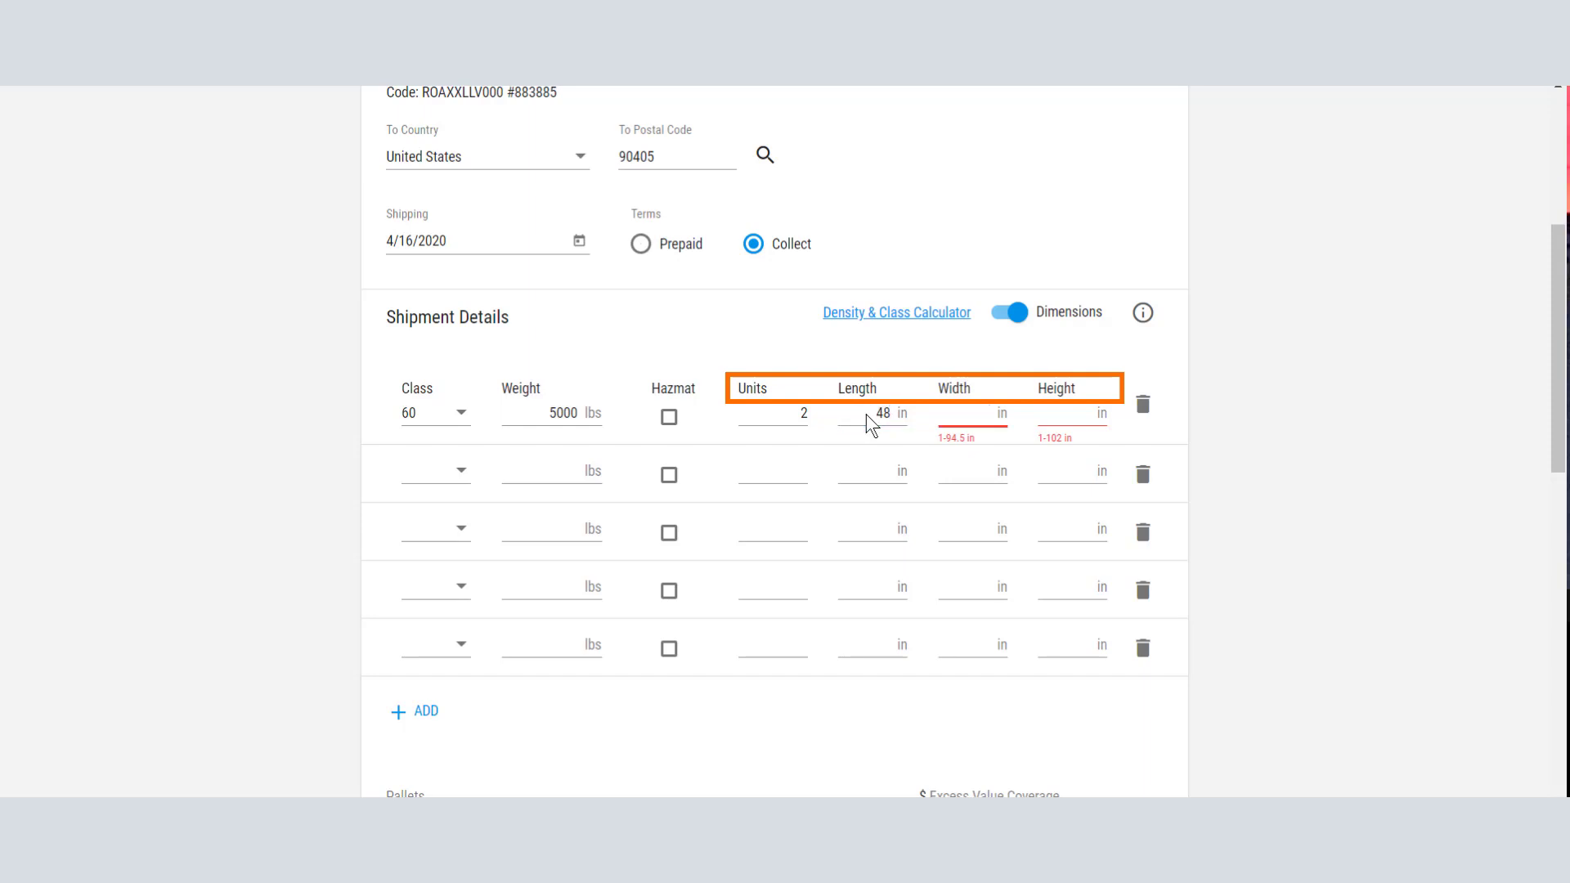
{"action": "type", "text": "48"}
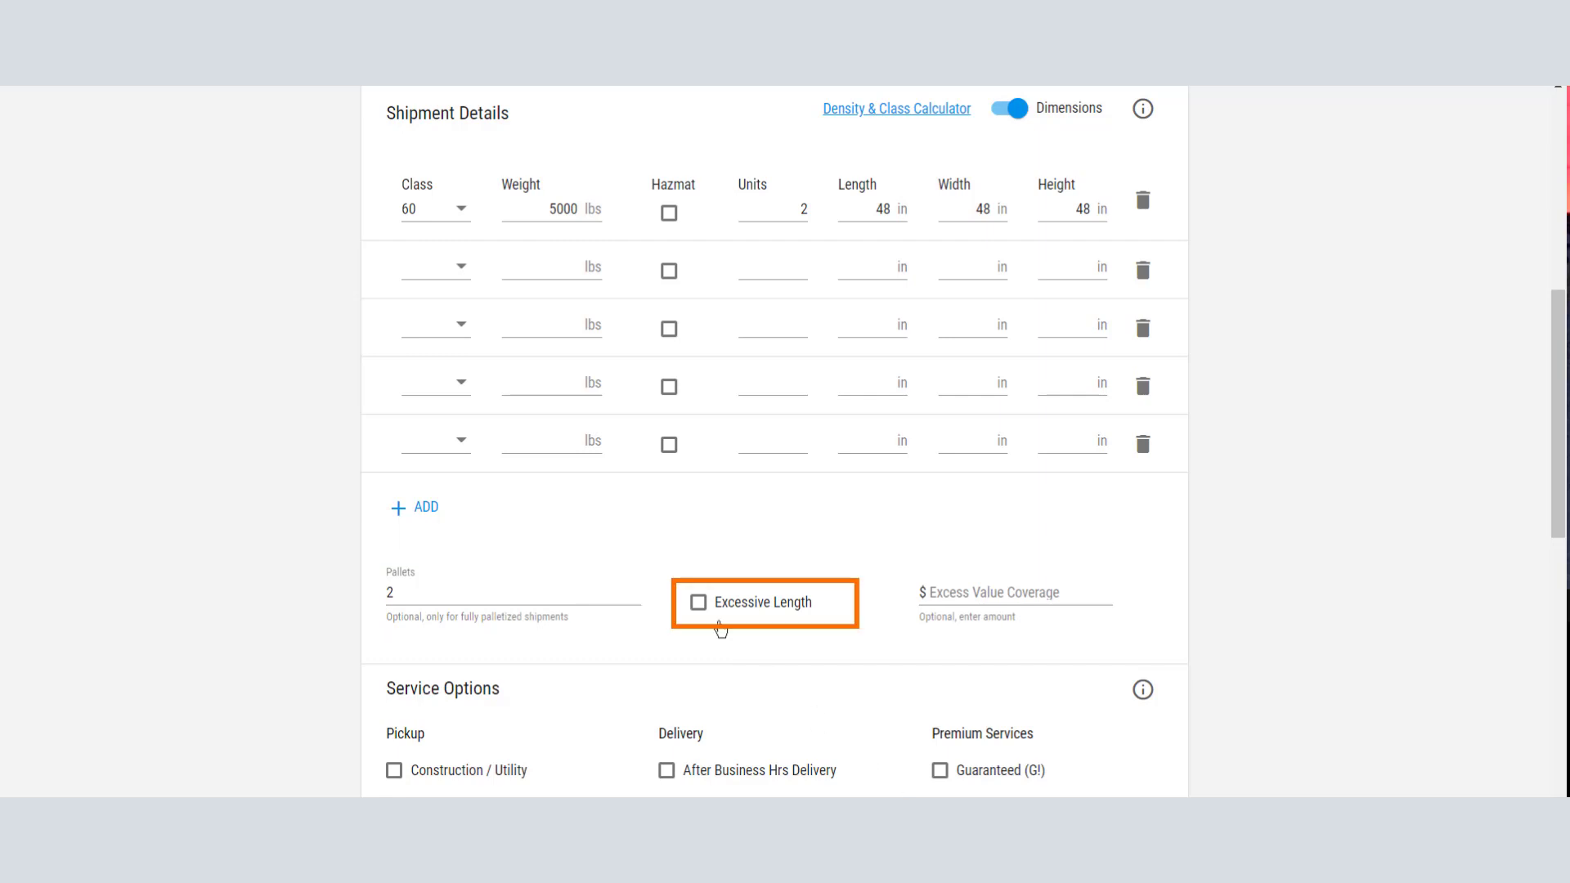
Try a 9 ft excessive-length flag, then turn excessive length back off.
{"action": "left_click", "coordinate": [699, 602]}
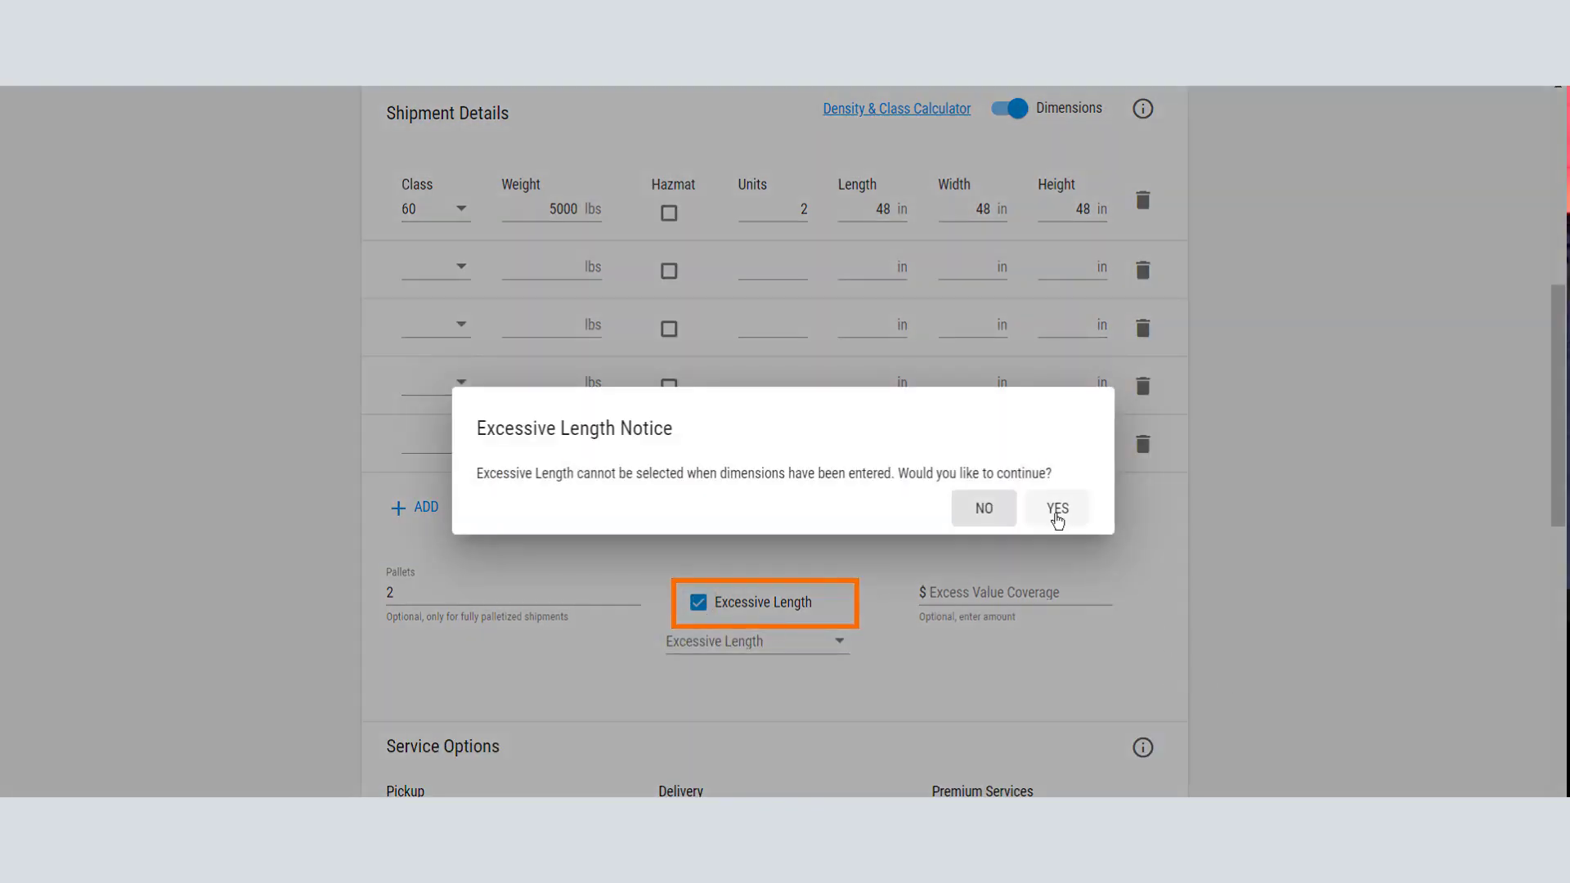
{"action": "left_click", "coordinate": [1057, 507]}
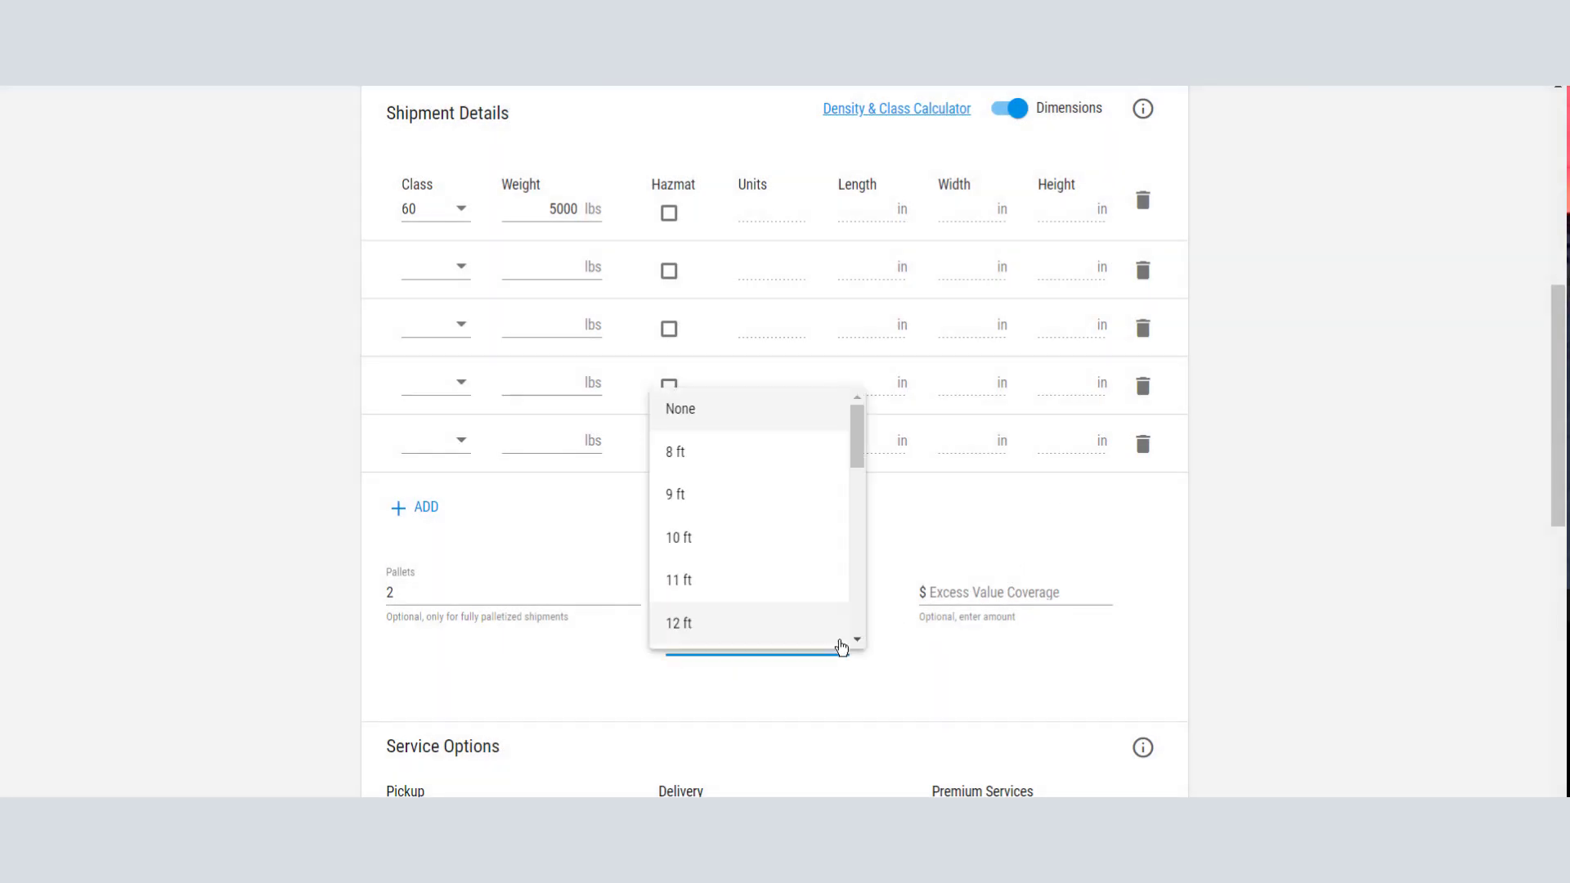
{"action": "mouse_move", "coordinate": [775, 509]}
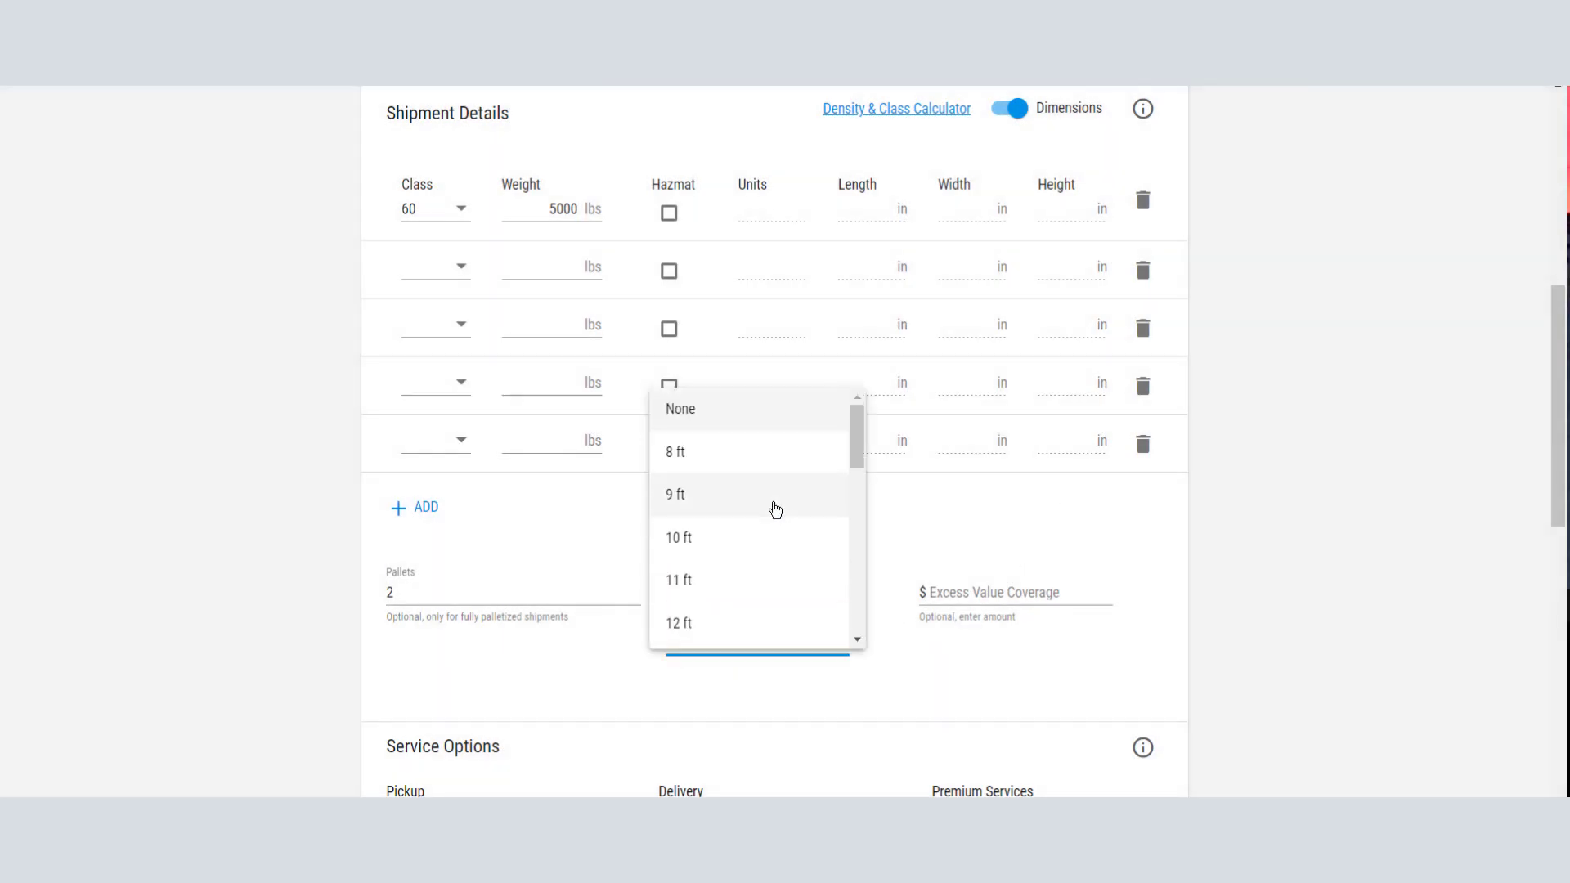
{"action": "left_click", "coordinate": [675, 494]}
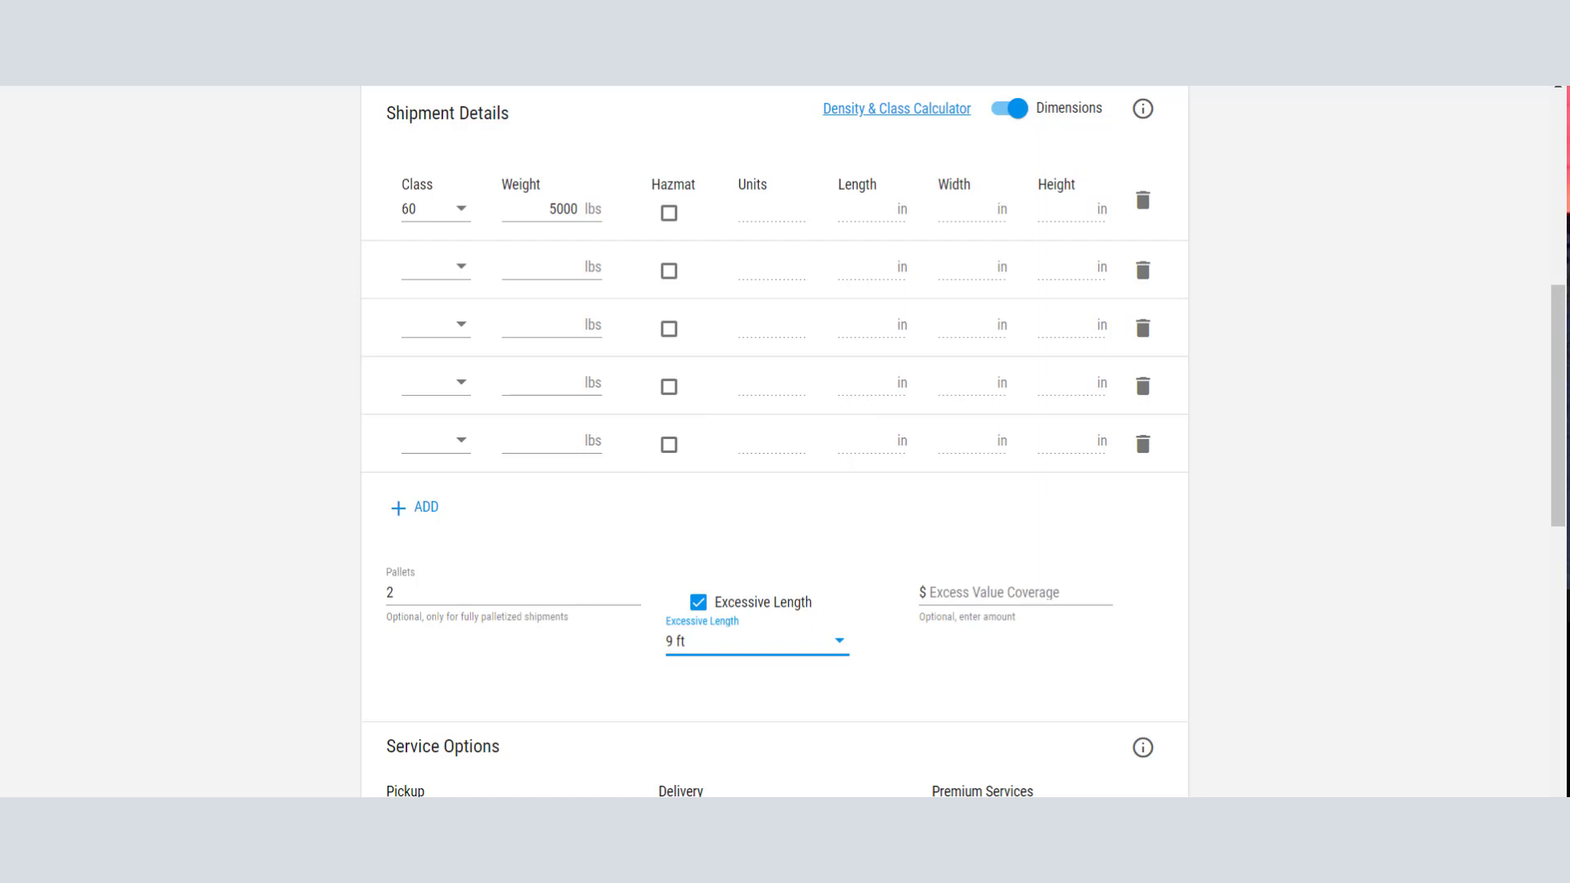
{"action": "left_click", "coordinate": [699, 601]}
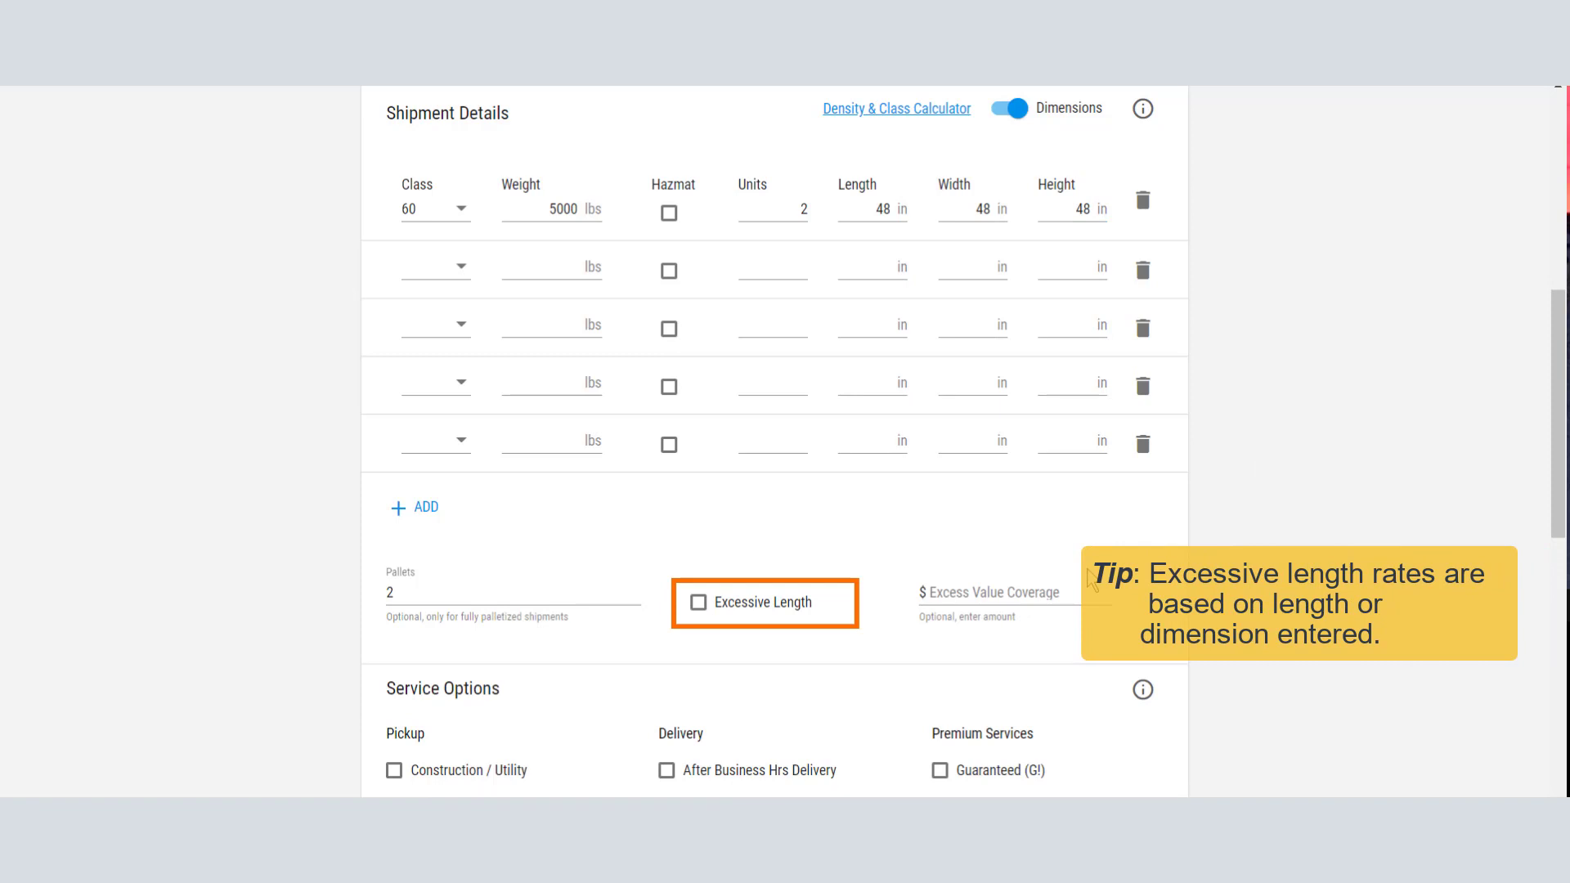
{"action": "scroll", "scroll_direction": "down", "scroll_amount": 3}
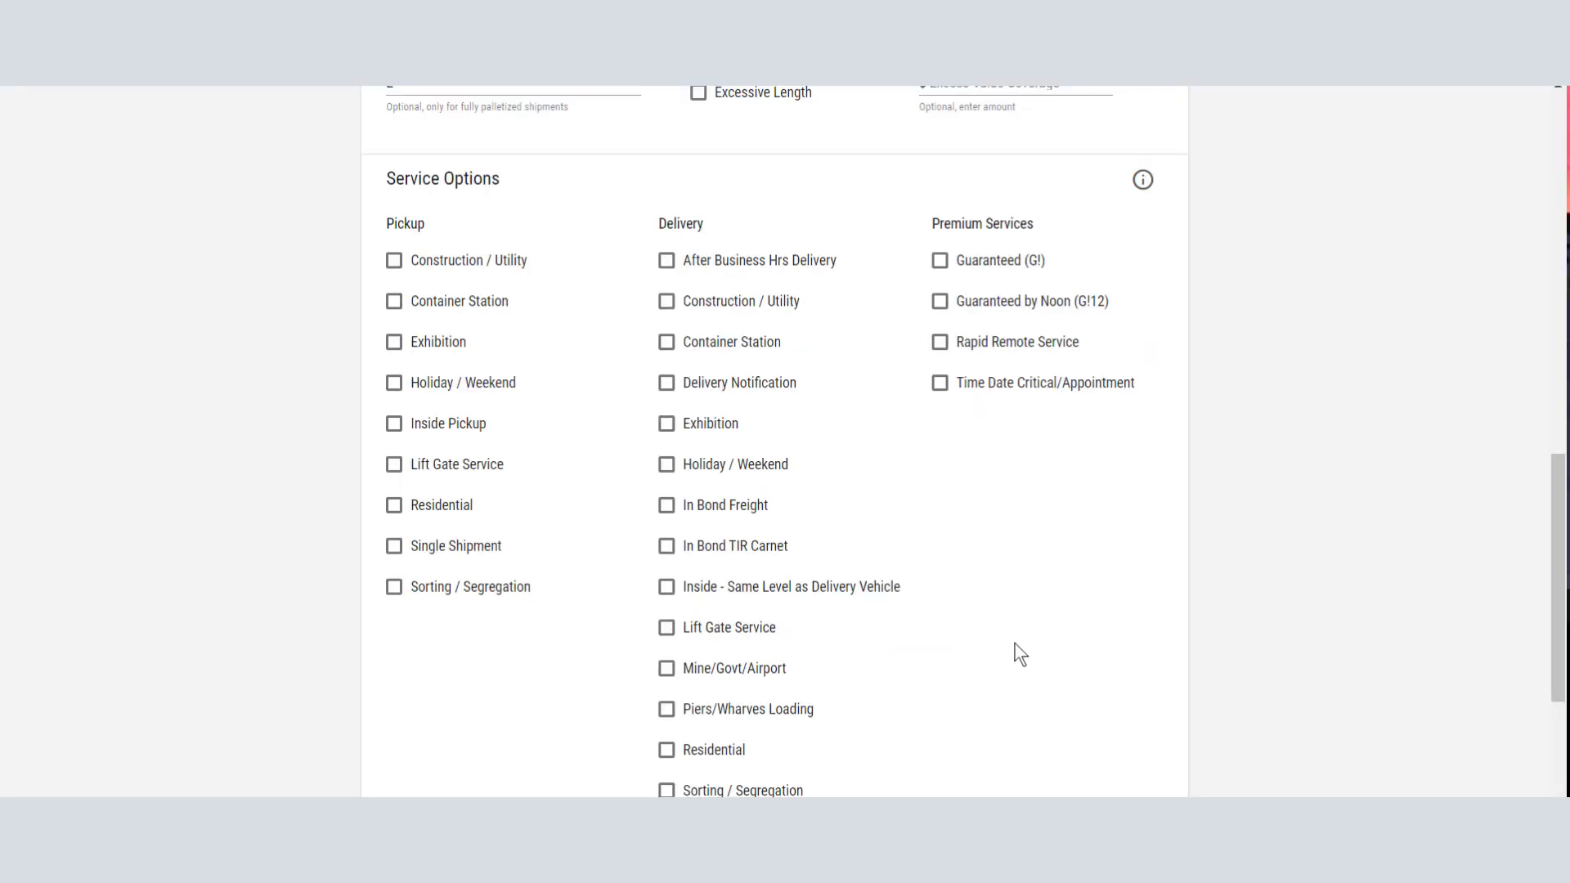
Enter 'PO #12345' in Comments and submit for Standard, Guaranteed and Guaranteed by Noon rates.
{"action": "scroll", "scroll_direction": "down", "scroll_amount": 3}
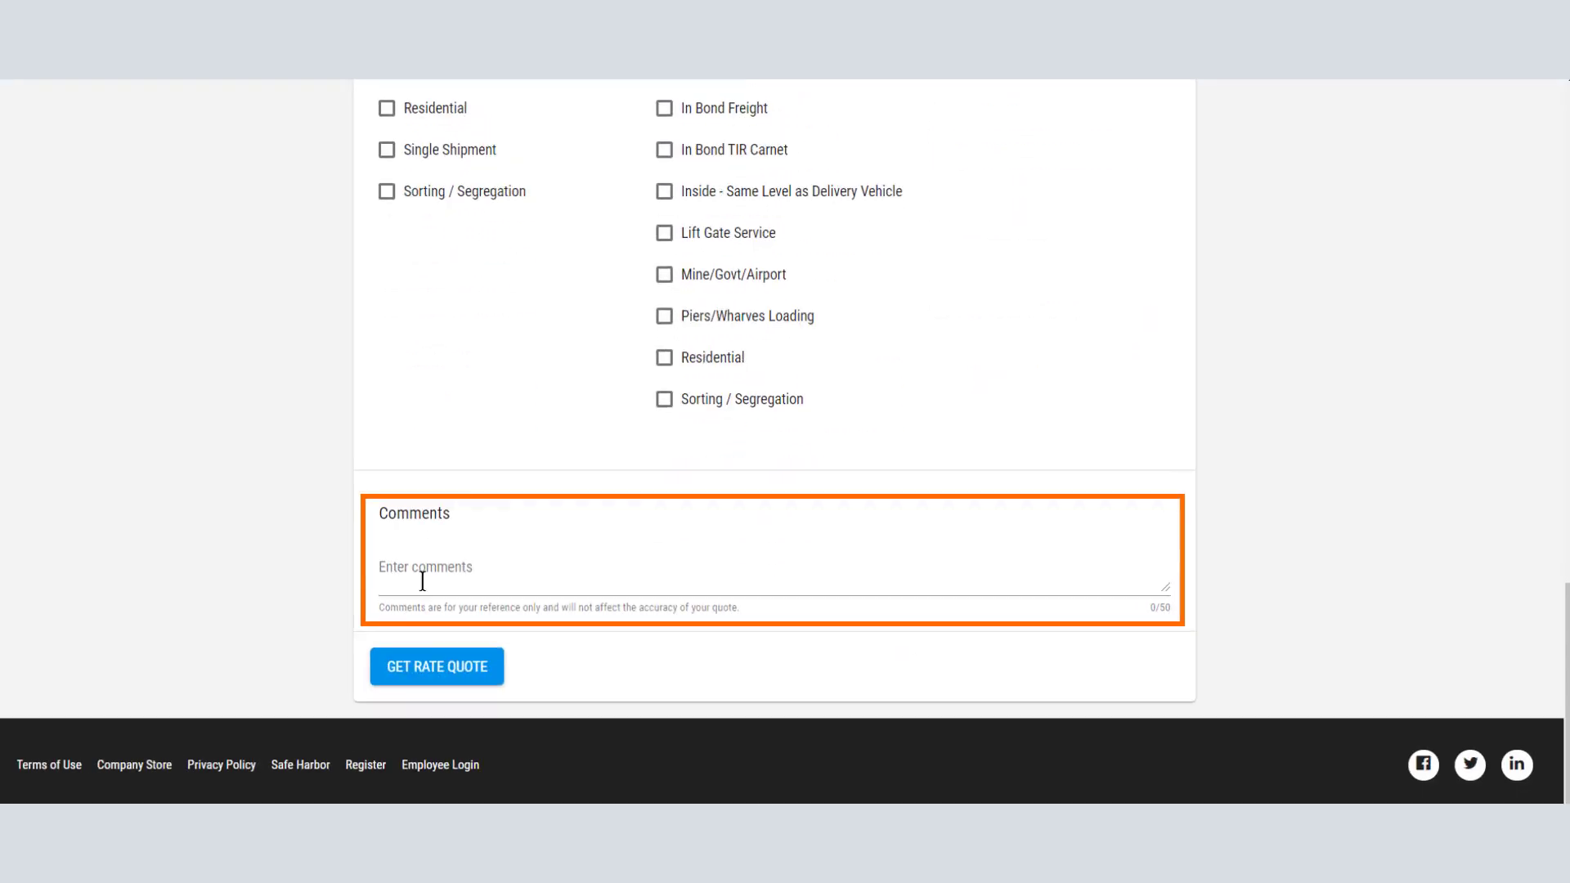
{"action": "type", "text": "PO #12345"}
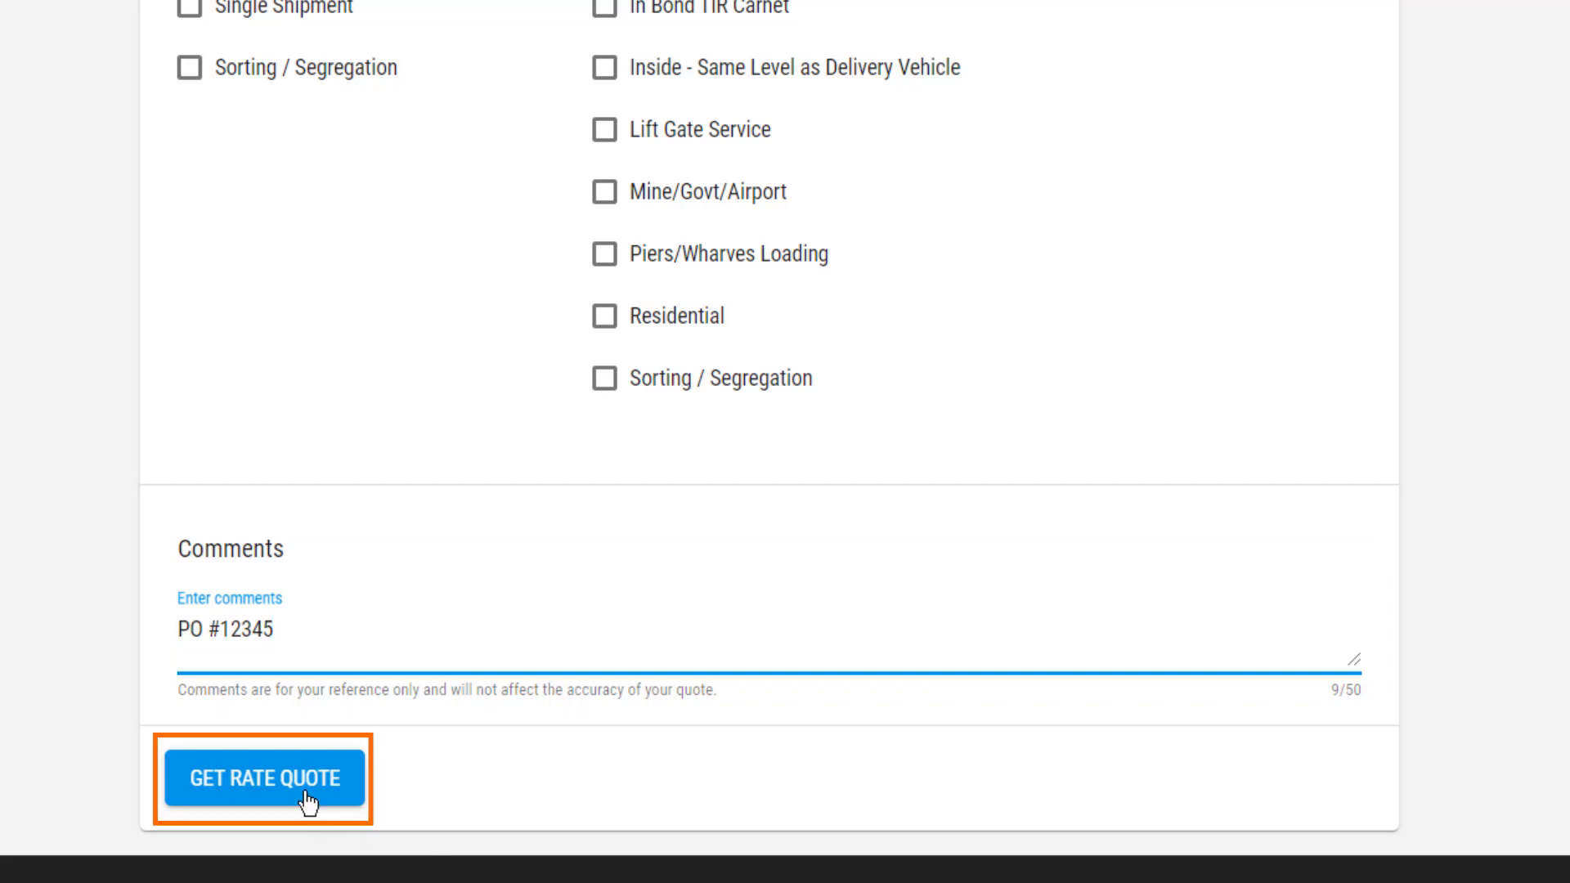
{"action": "left_click", "coordinate": [263, 778]}
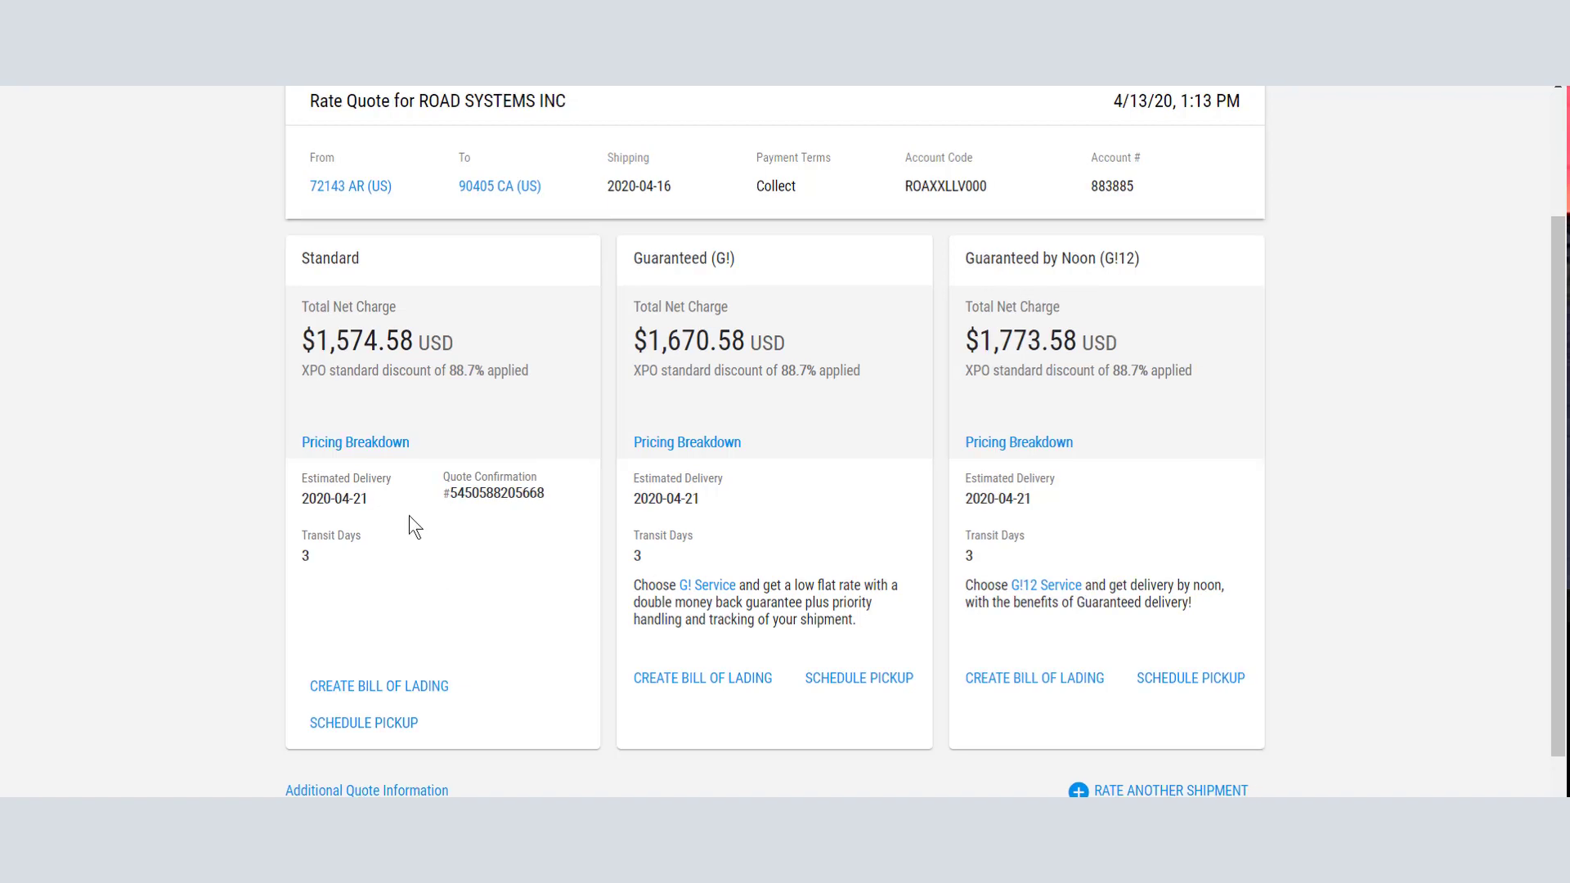
{"action": "left_click", "coordinate": [354, 442]}
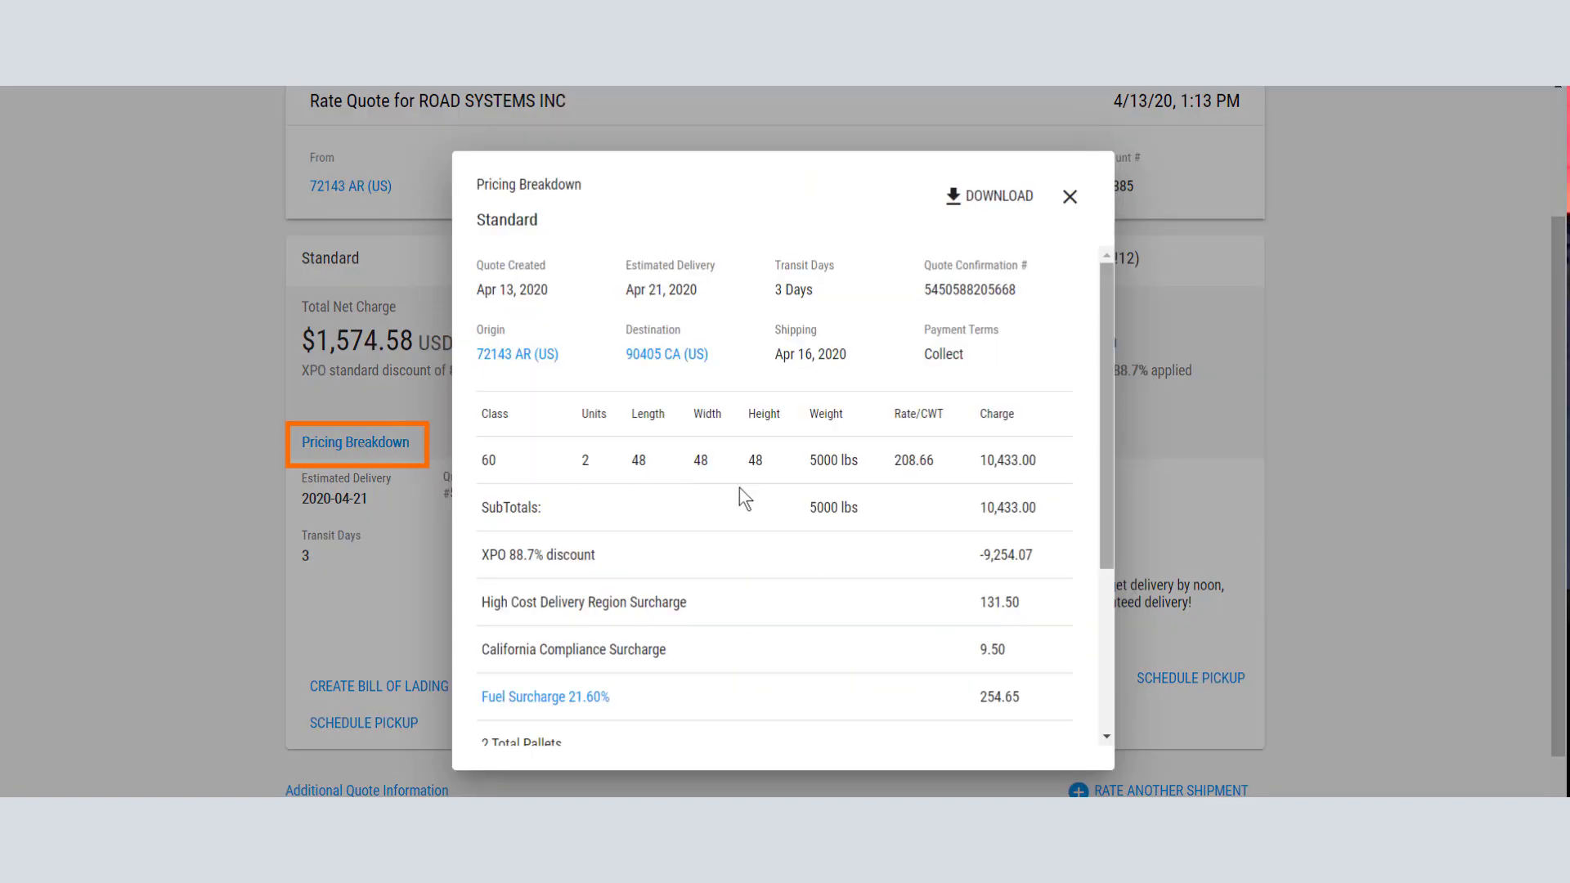
{"action": "scroll", "scroll_direction": "down", "scroll_amount": 3}
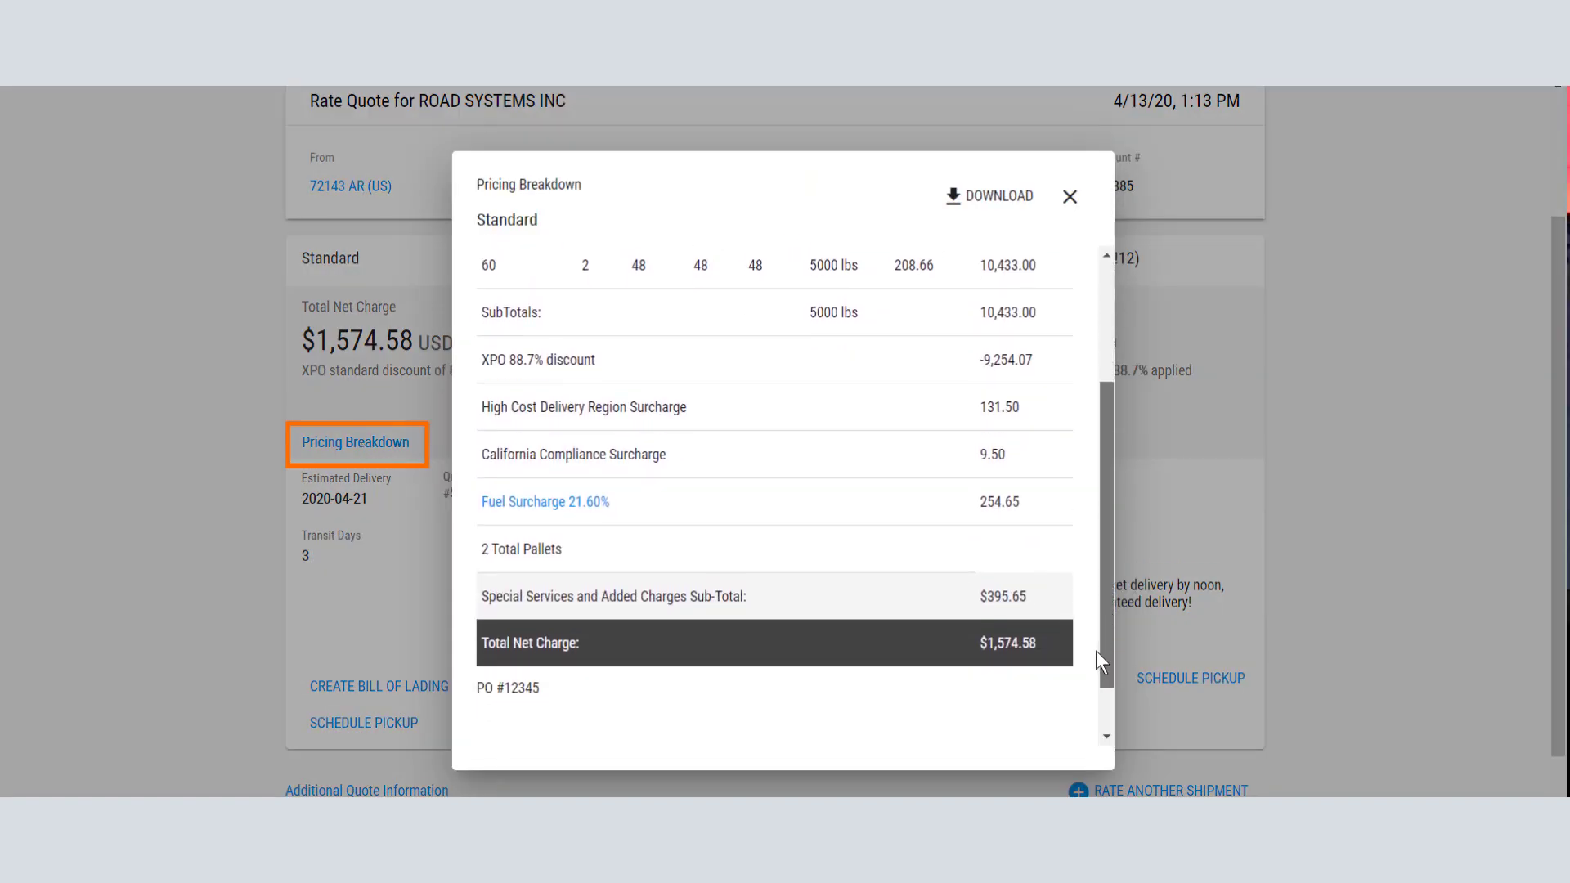
{"action": "left_click", "coordinate": [1068, 196]}
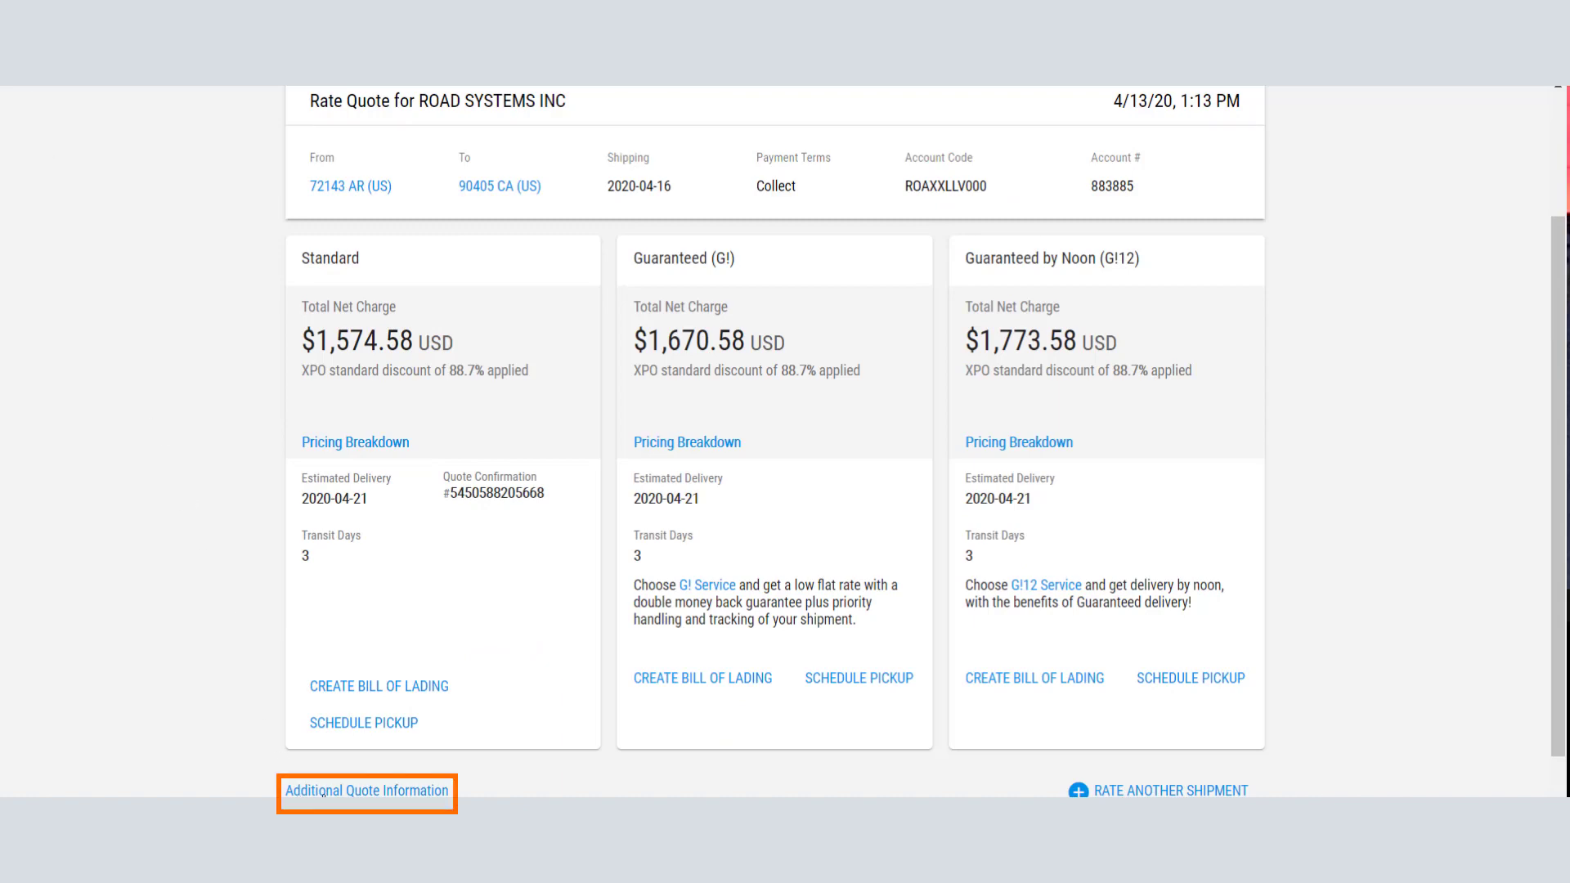
{"action": "left_click", "coordinate": [367, 790]}
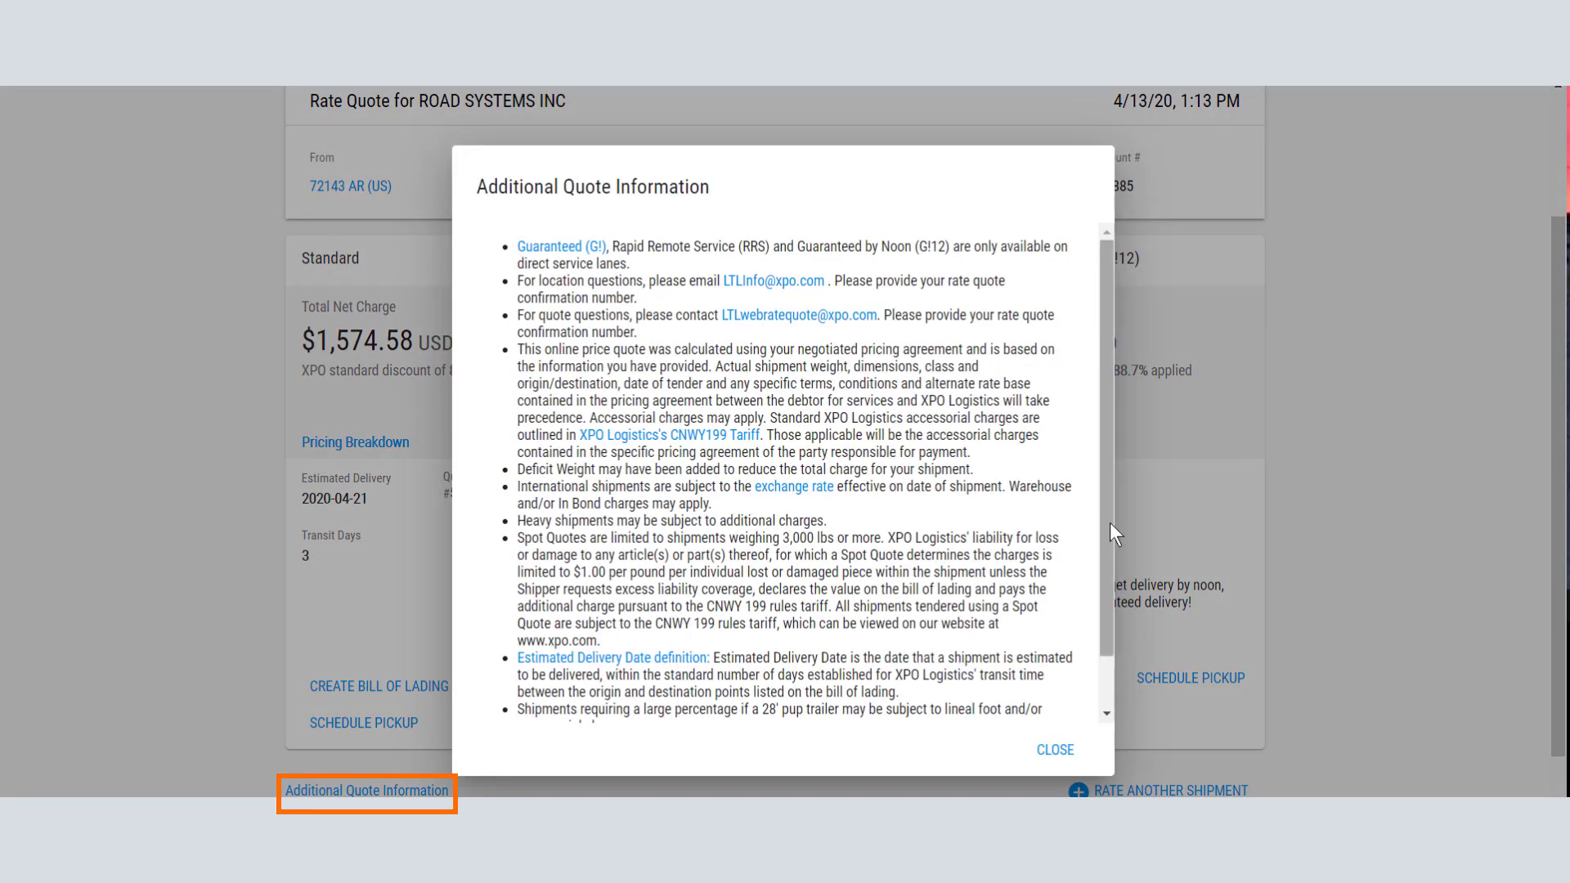
{"action": "scroll", "scroll_direction": "down", "scroll_amount": 3}
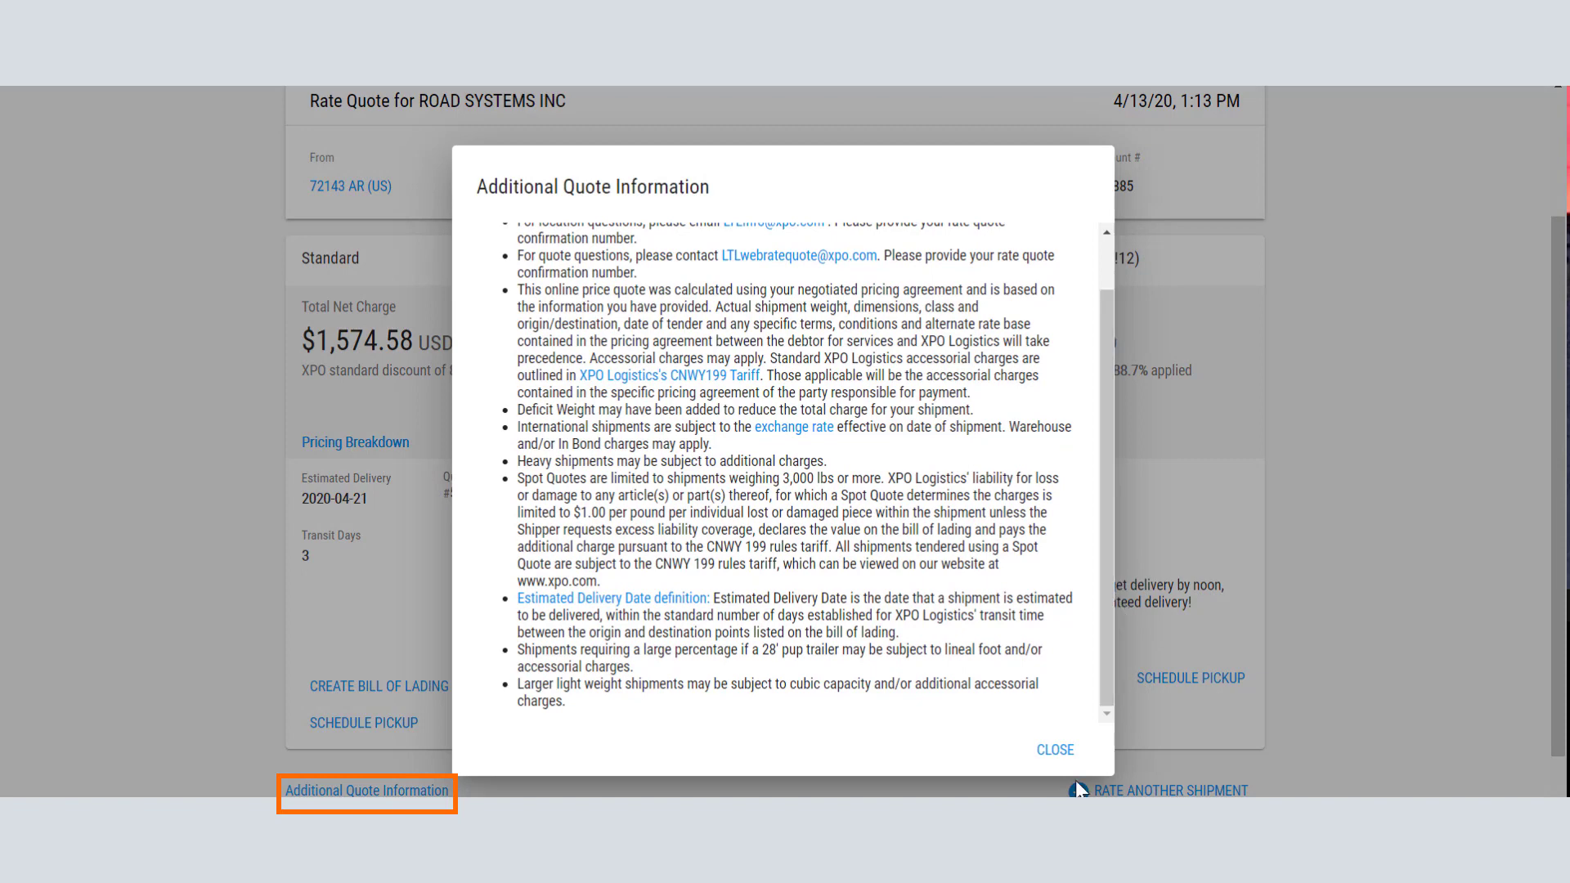
{"action": "left_click", "coordinate": [1052, 750]}
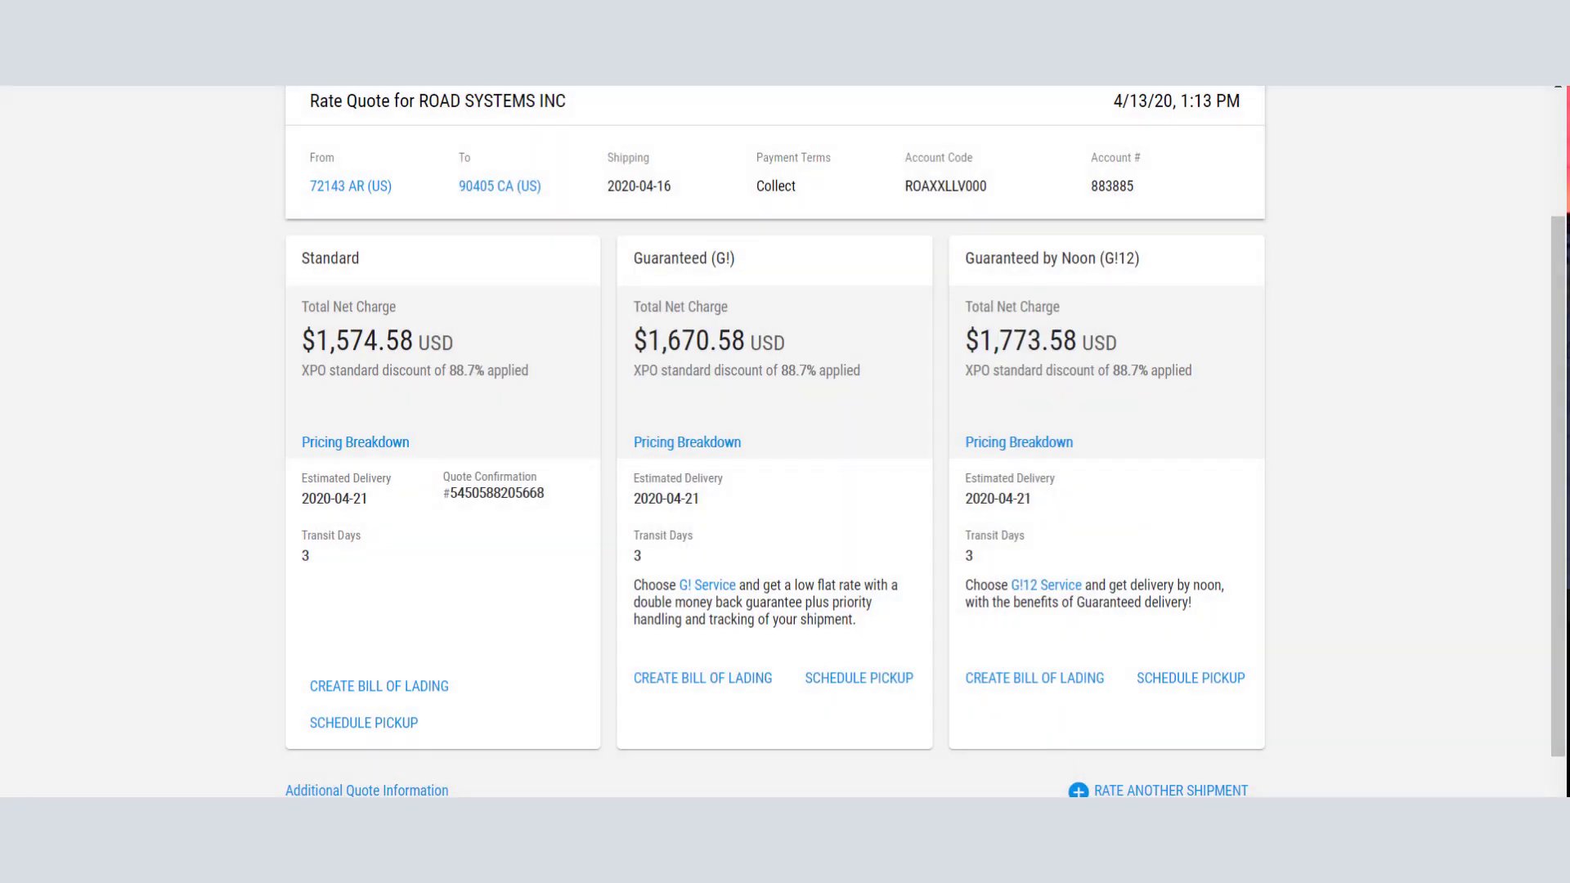
{"action": "left_click", "coordinate": [364, 721]}
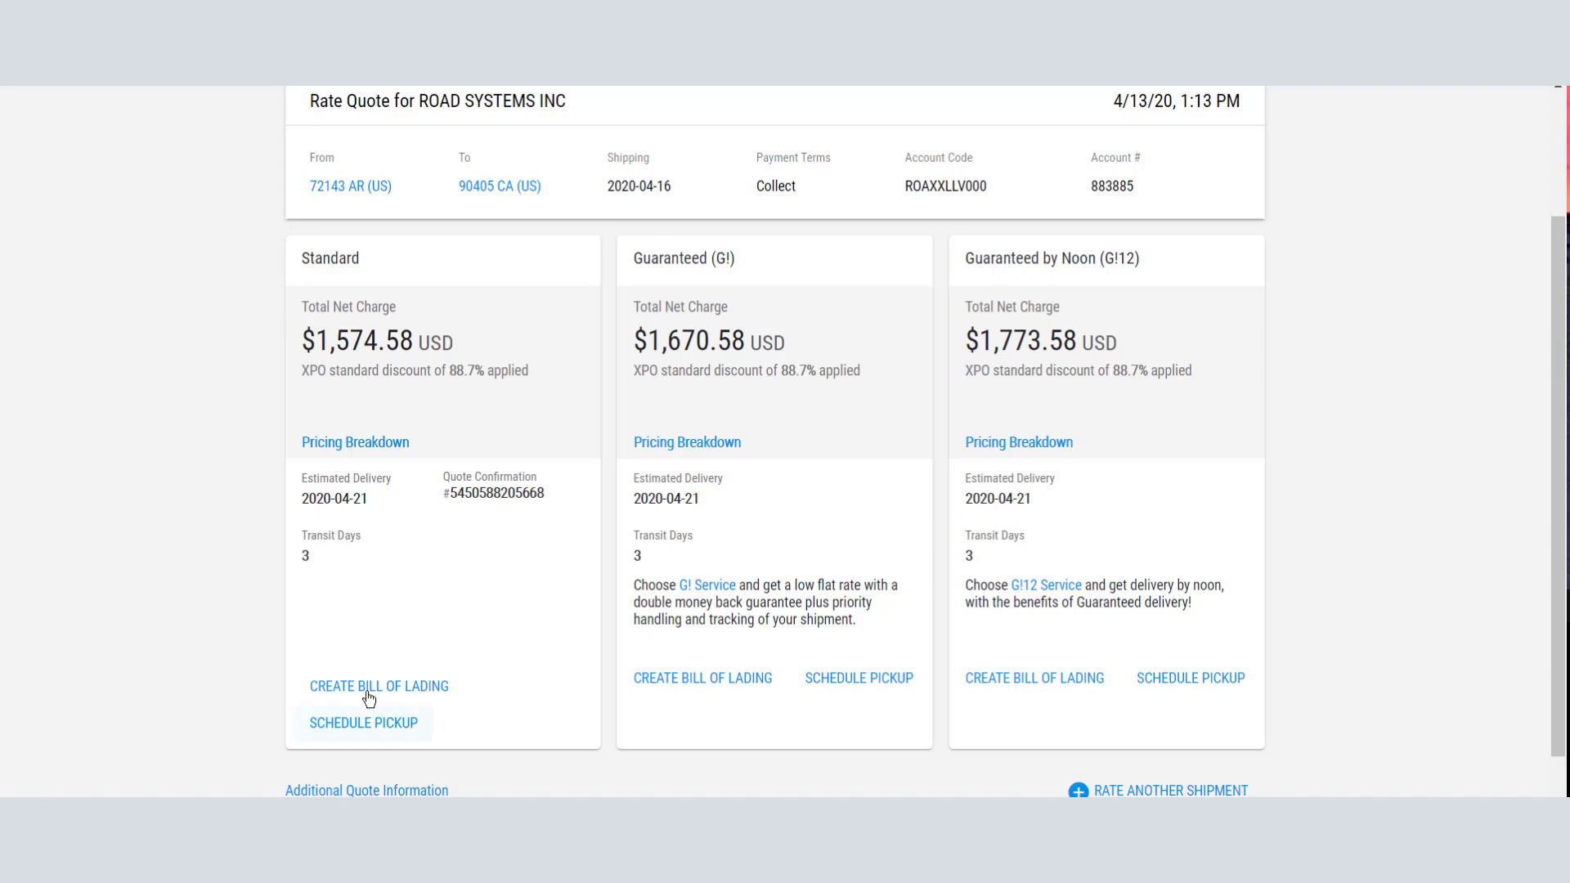
{"action": "left_click", "coordinate": [377, 685]}
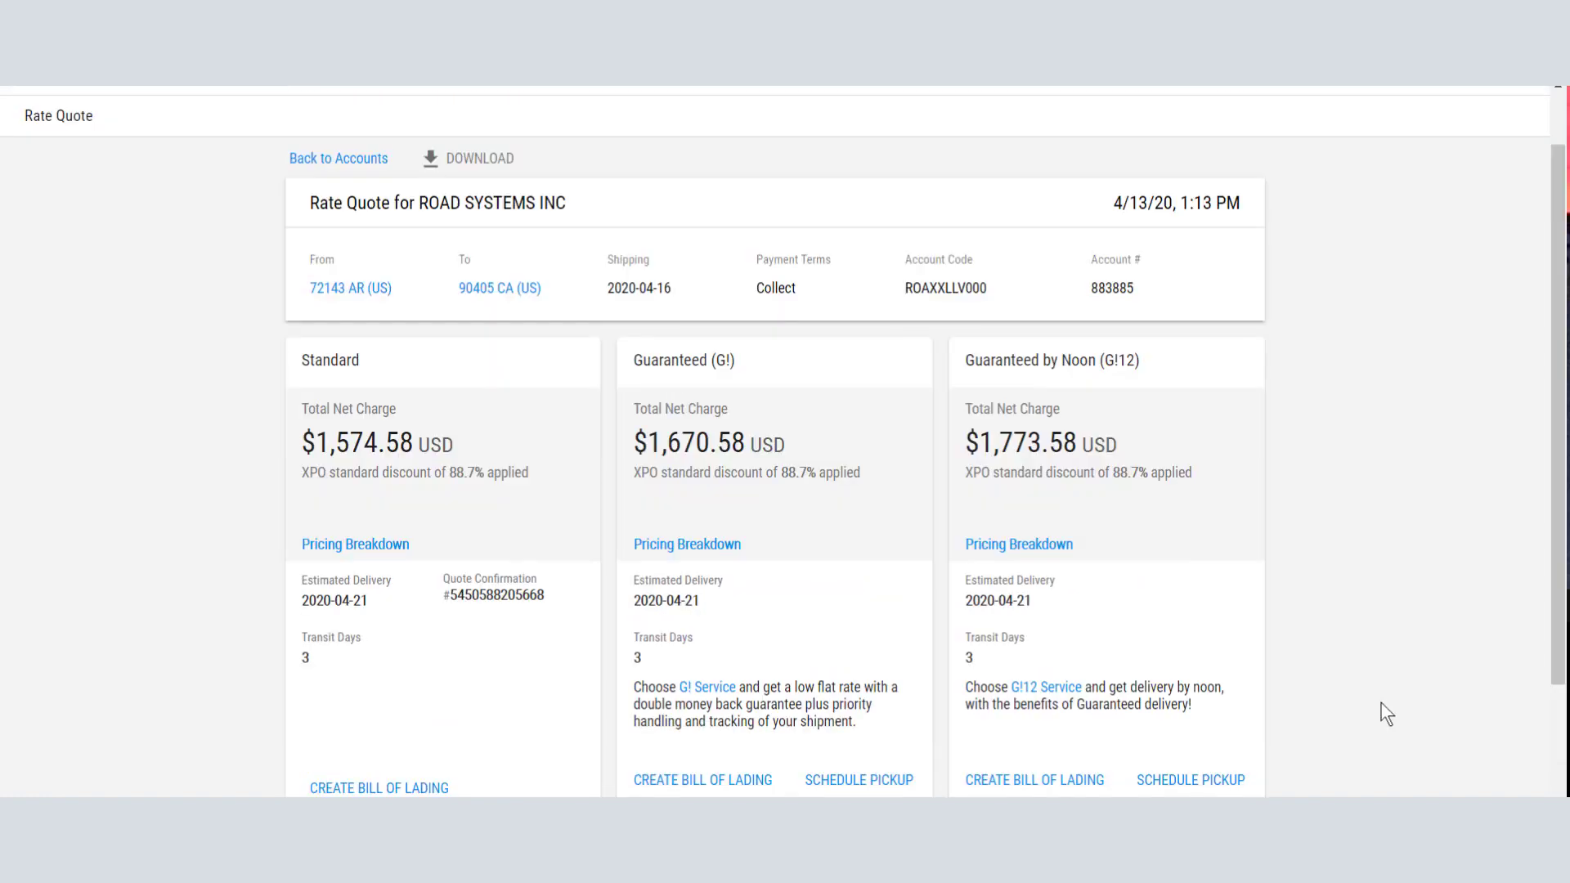
{"action": "scroll", "scroll_direction": "down", "scroll_amount": 3}
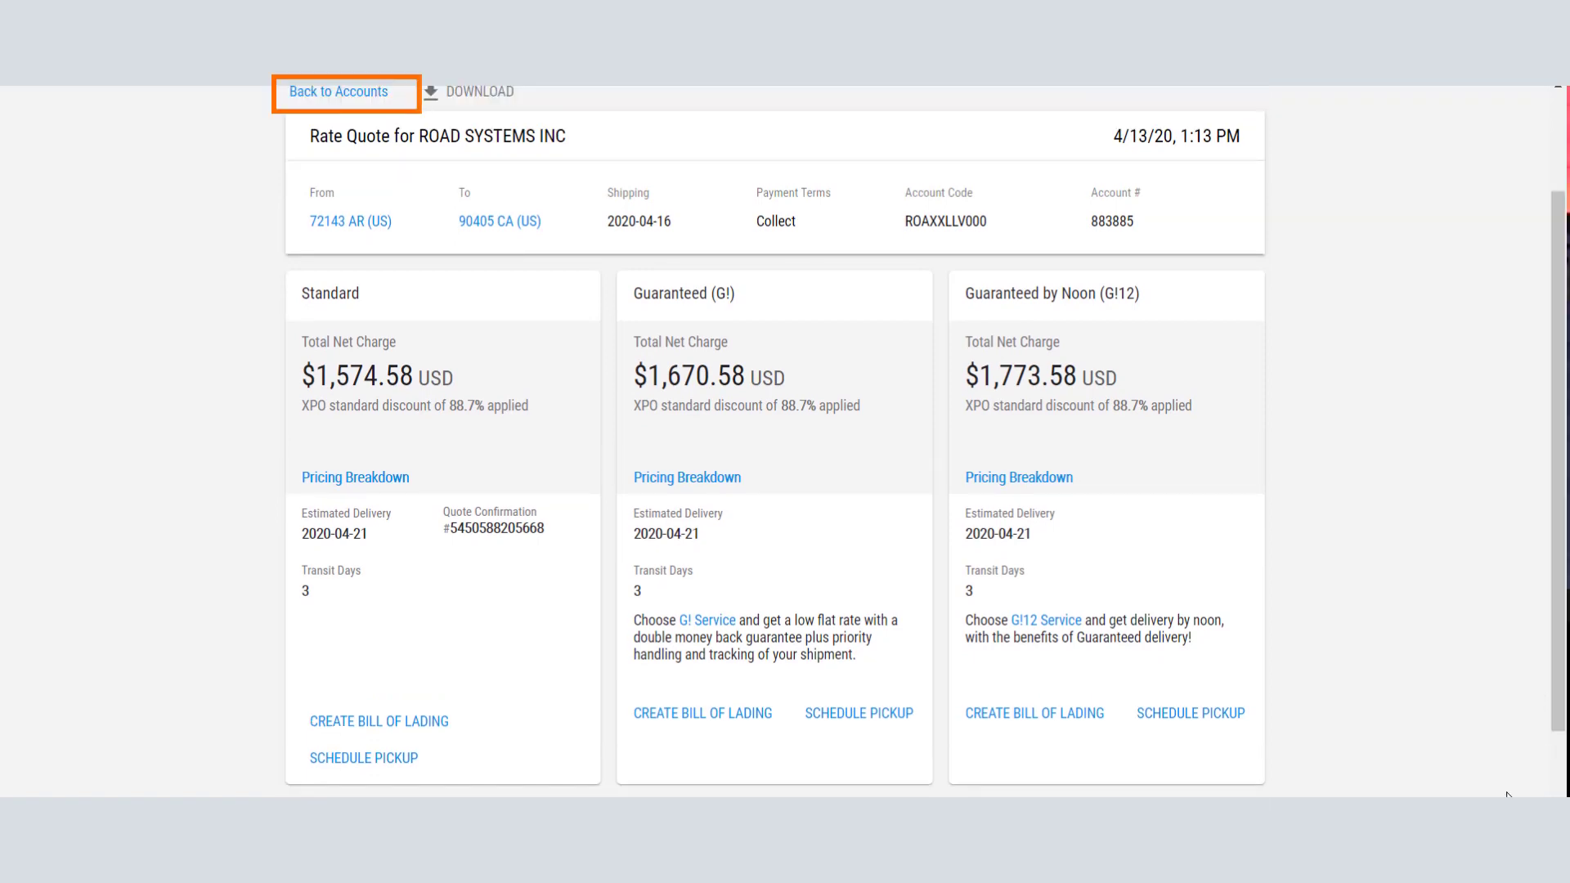
{"action": "left_click", "coordinate": [340, 92]}
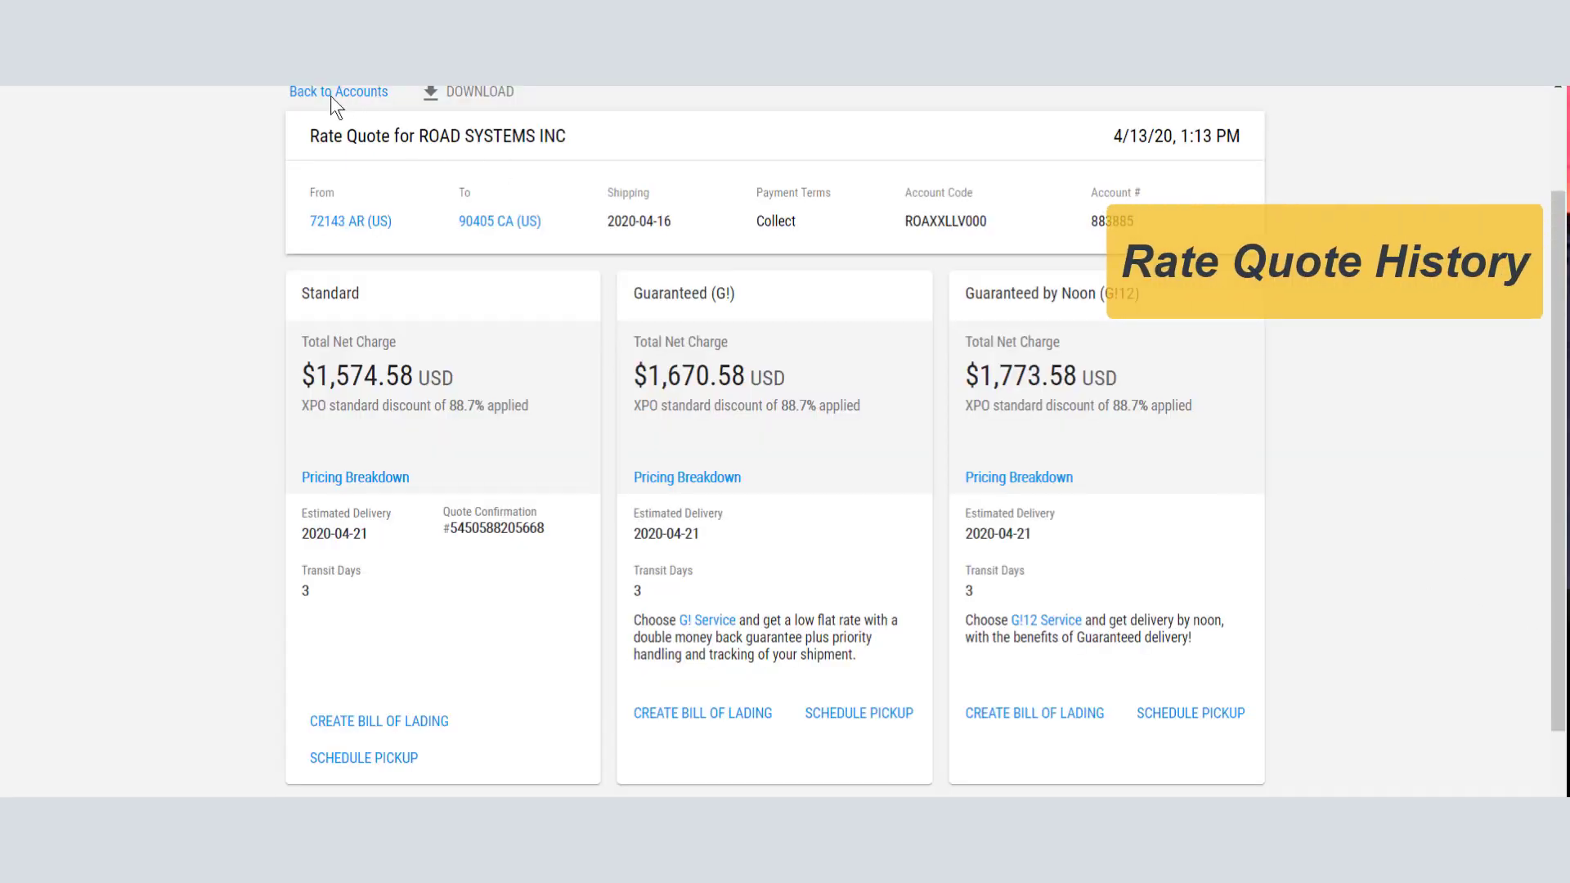
Return to the accounts list and open Road Systems Inc's Rate Quote History.
{"action": "left_click", "coordinate": [339, 91]}
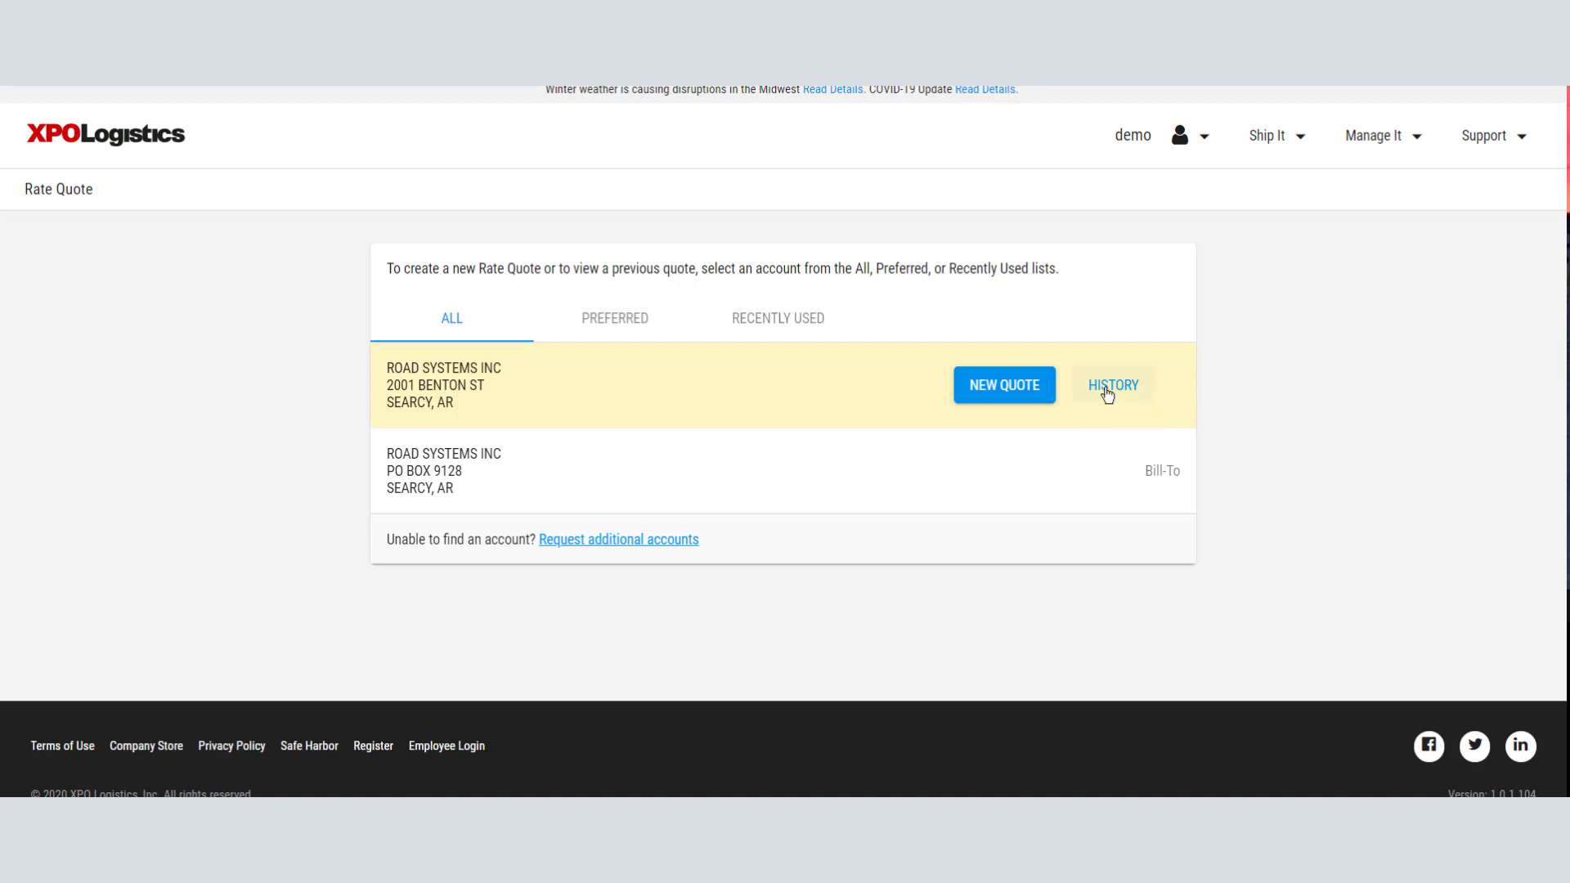
{"action": "left_click", "coordinate": [1112, 385]}
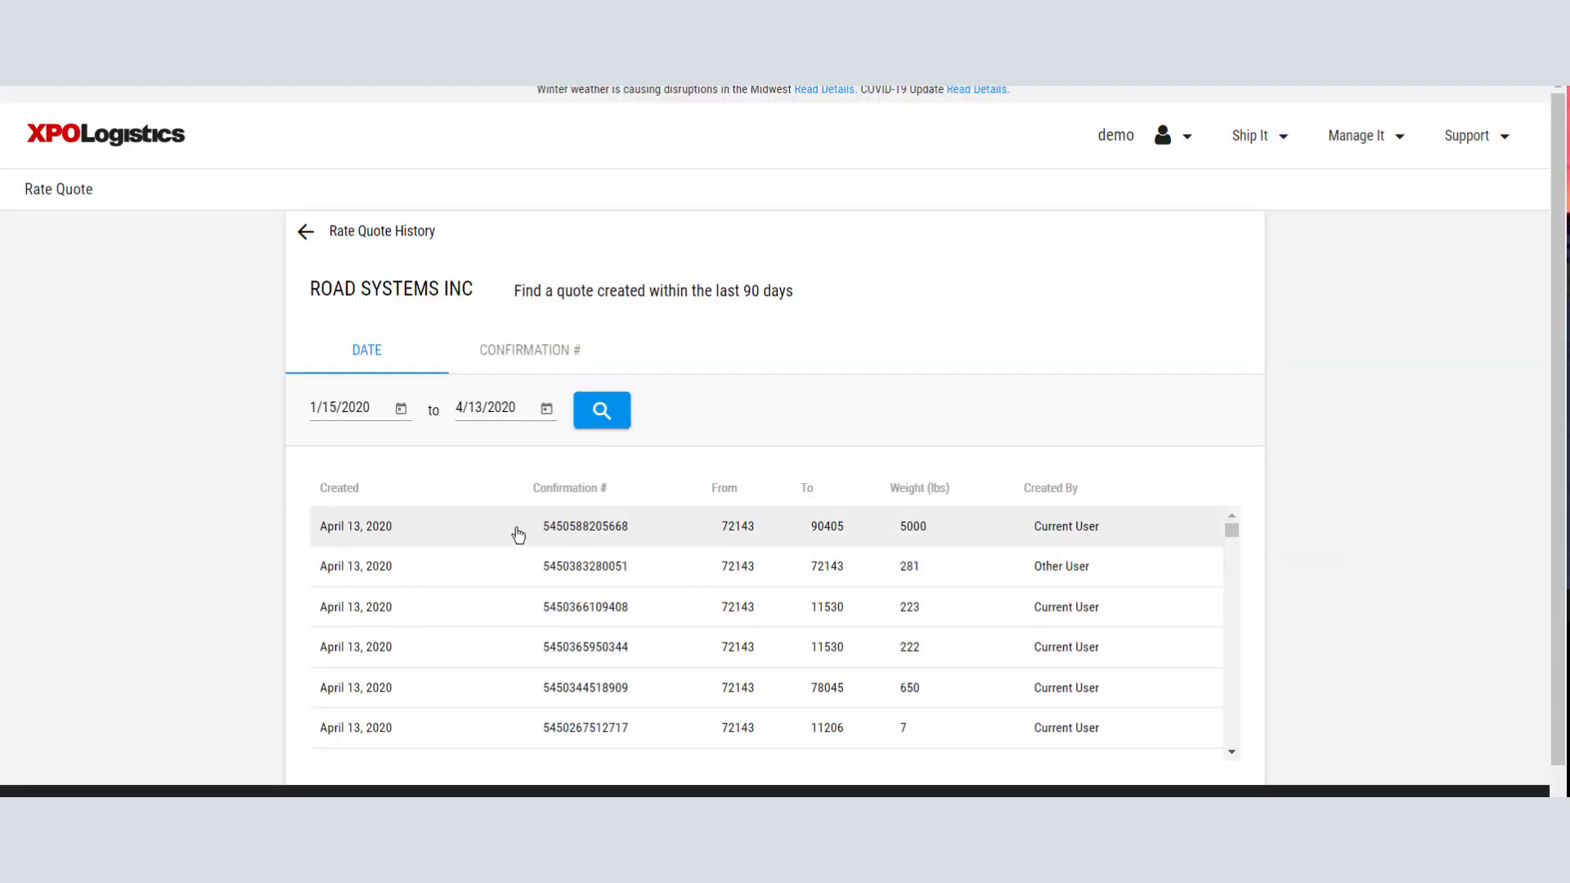
{"action": "left_click", "coordinate": [586, 525]}
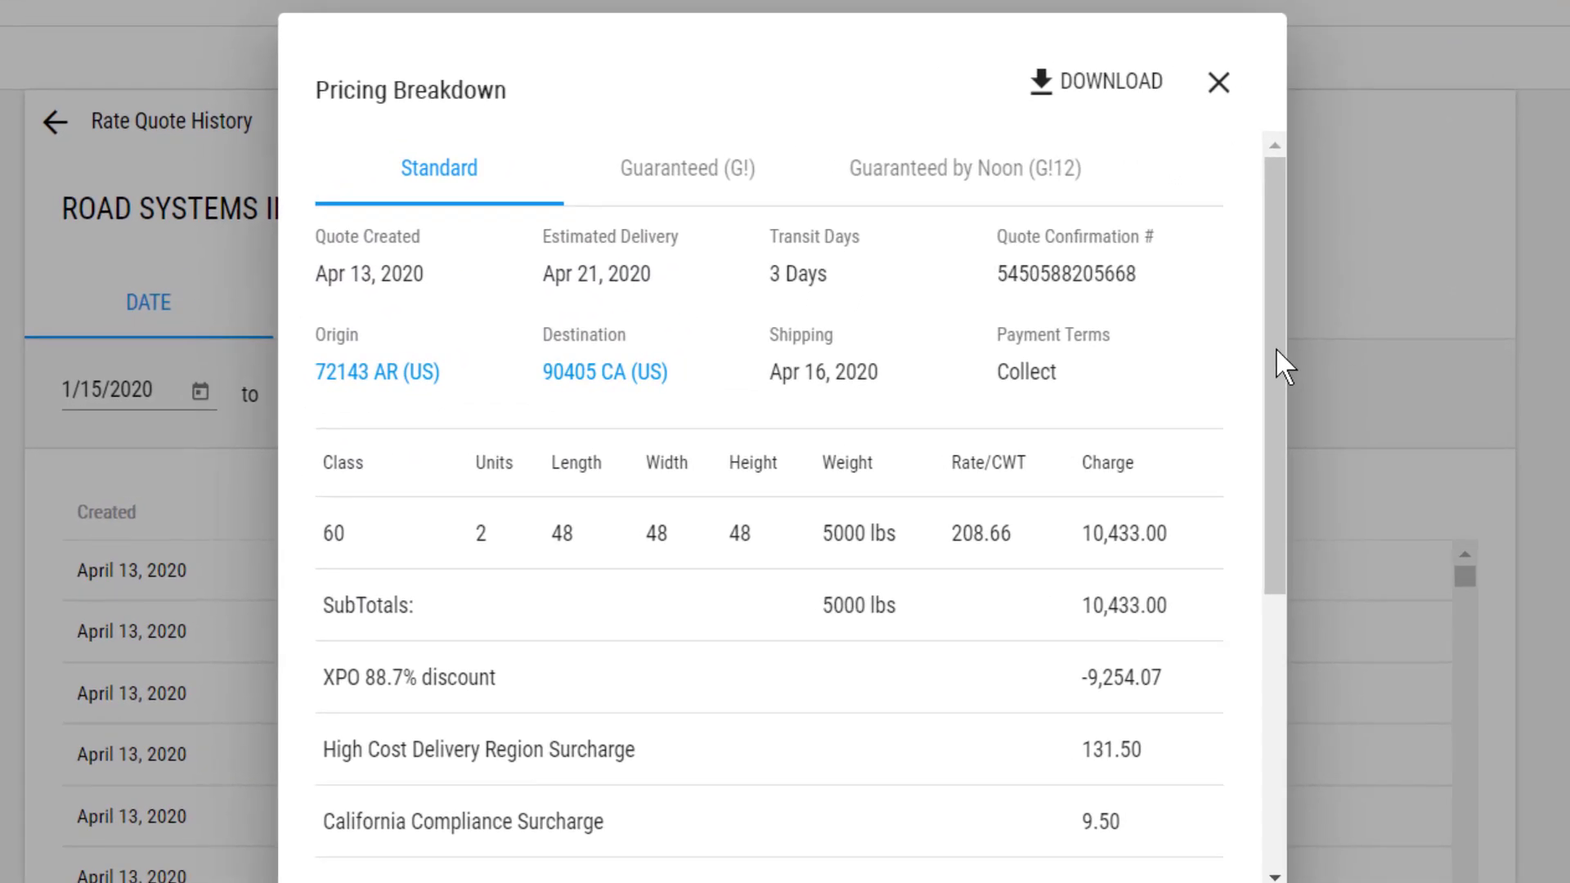
{"action": "mouse_move", "coordinate": [686, 166]}
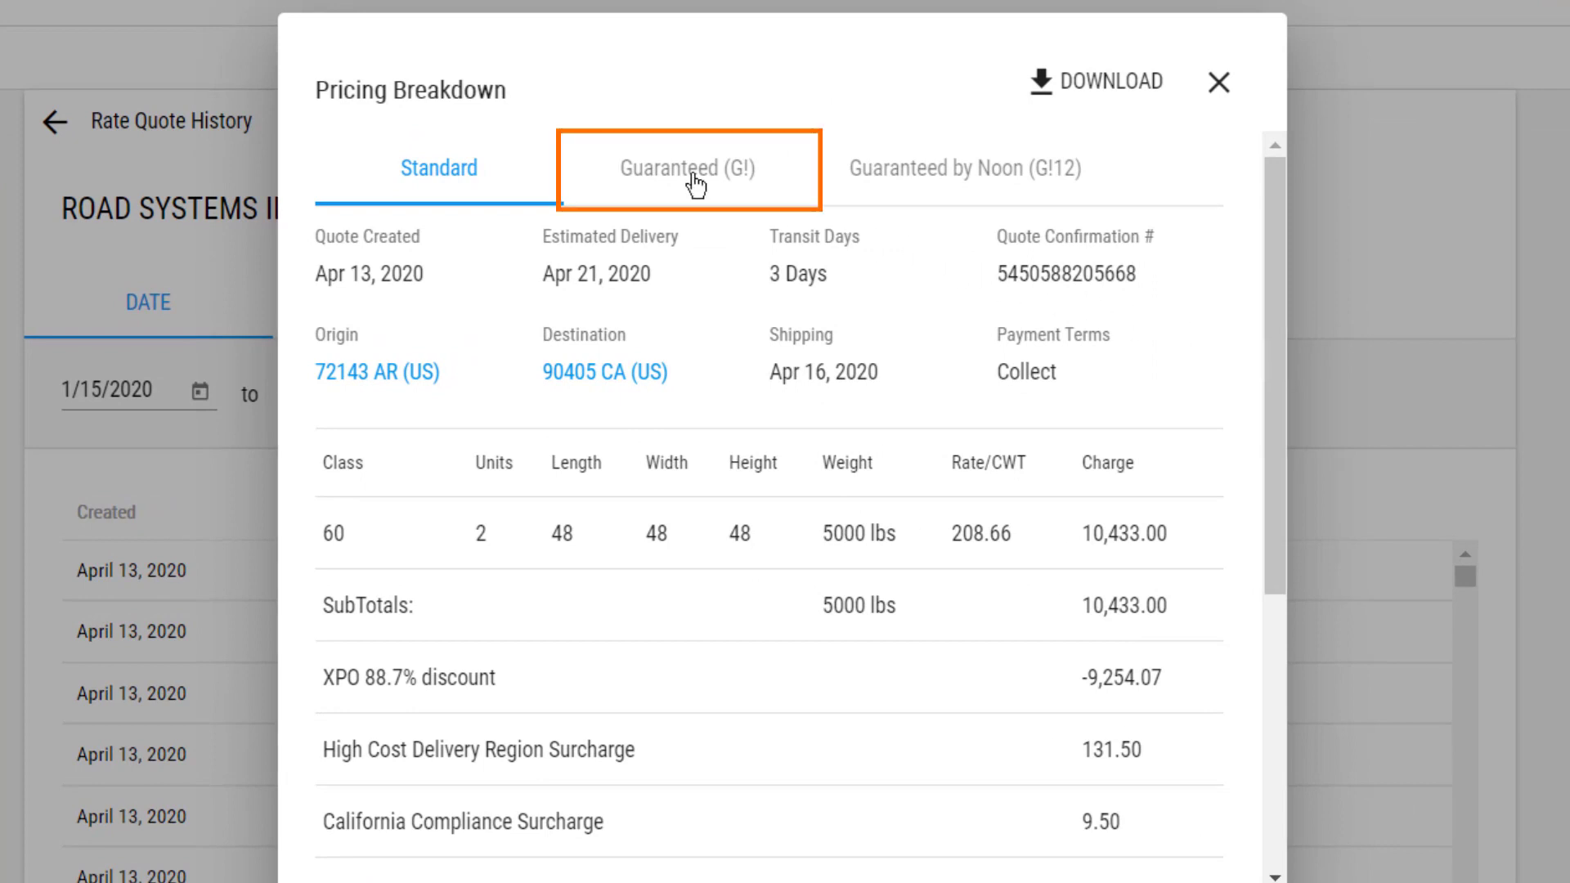
{"action": "left_click", "coordinate": [687, 168]}
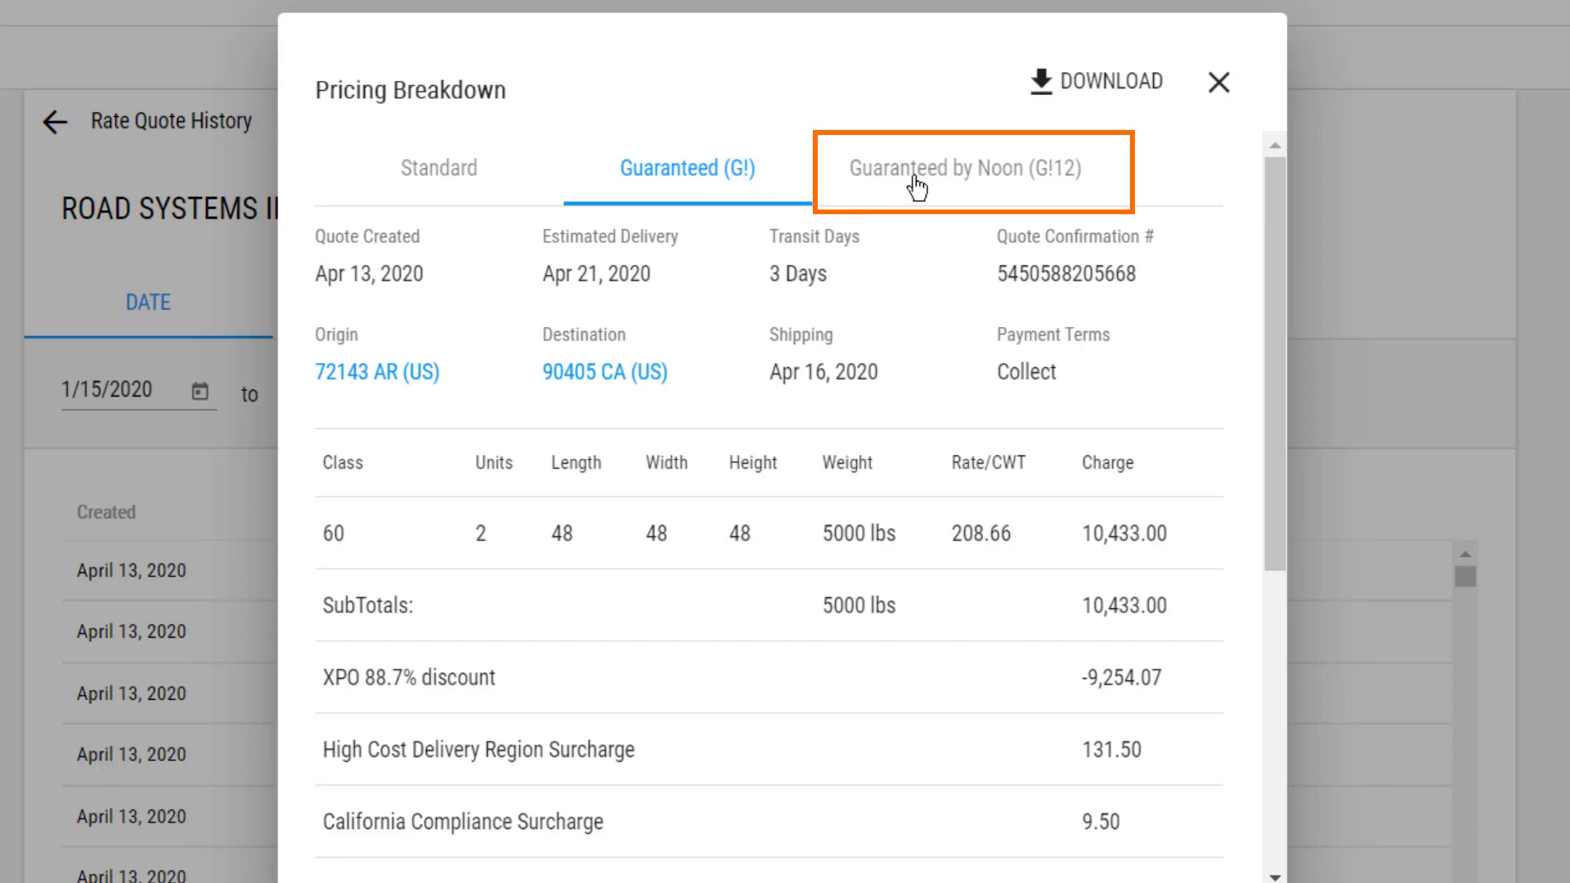
{"action": "left_click", "coordinate": [966, 168]}
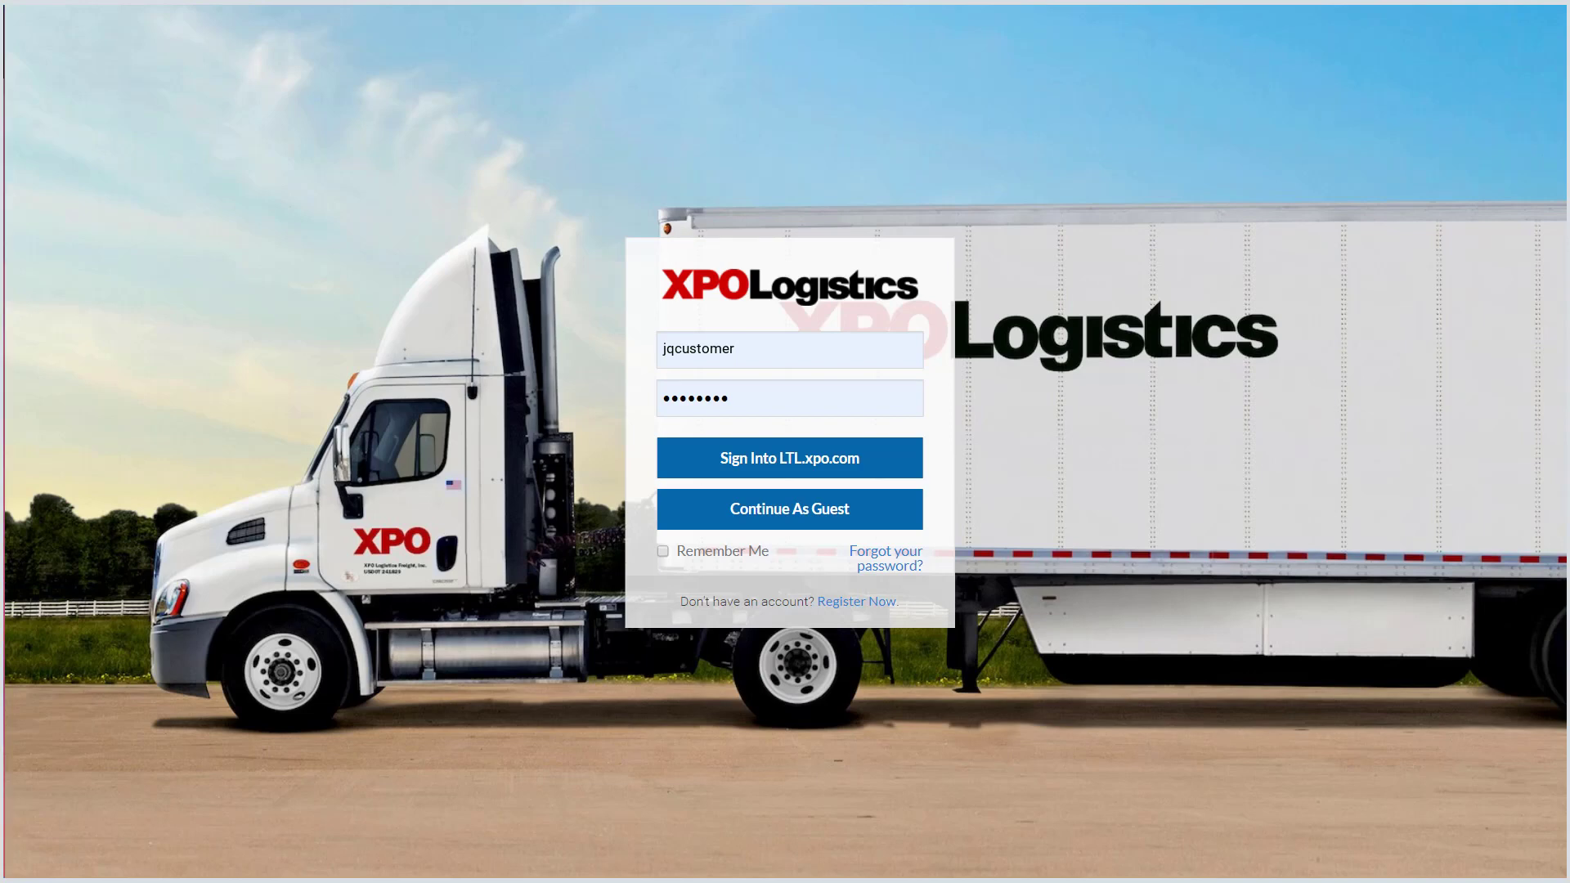
{"action": "mouse_move", "coordinate": [969, 784]}
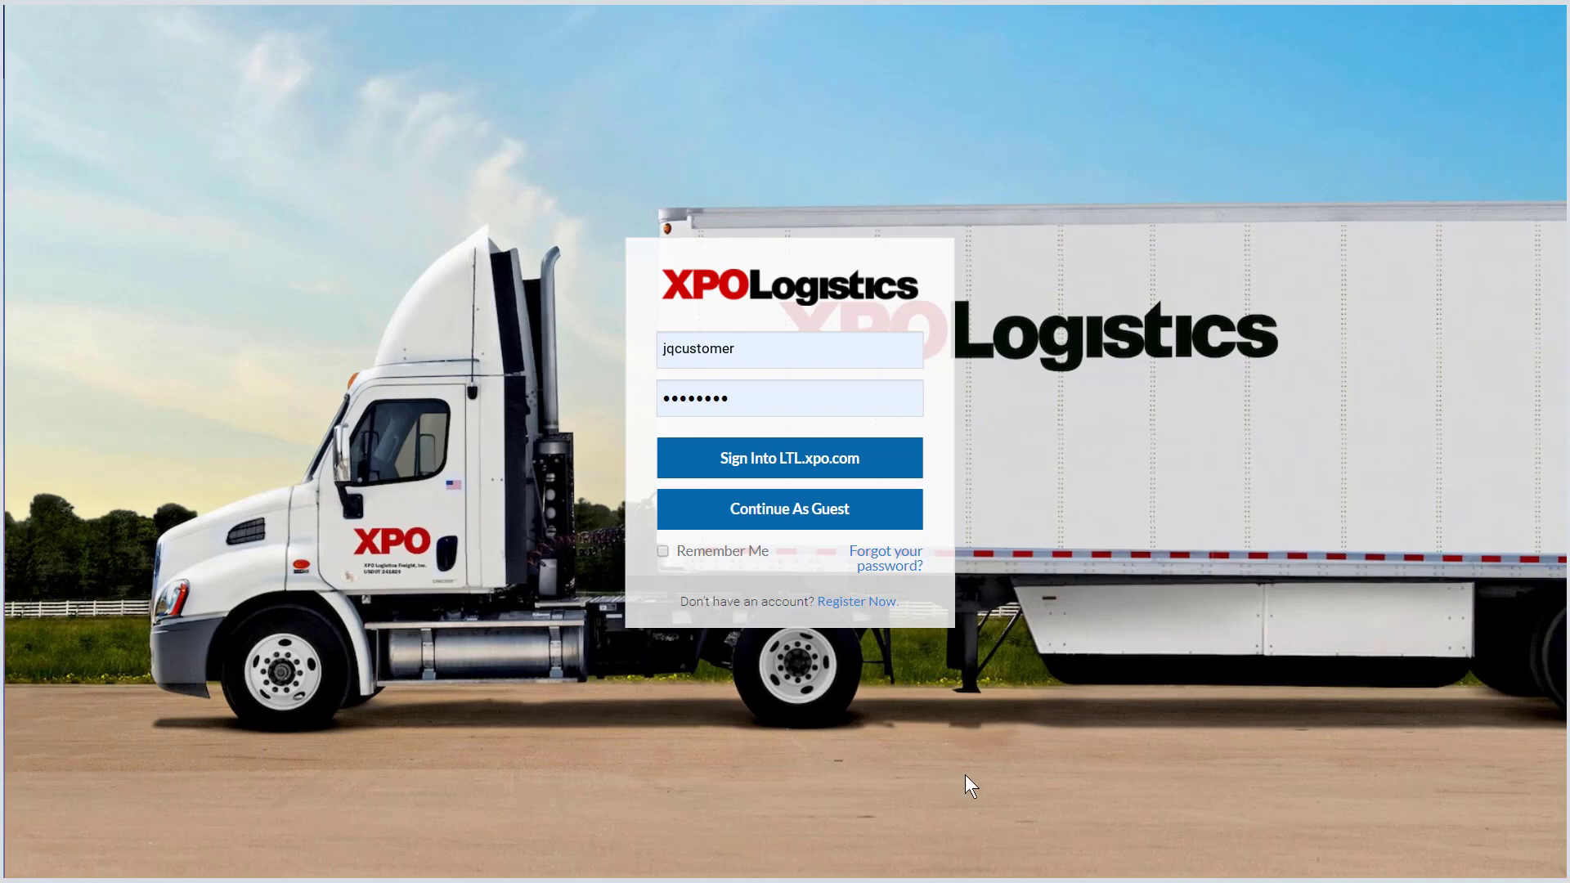